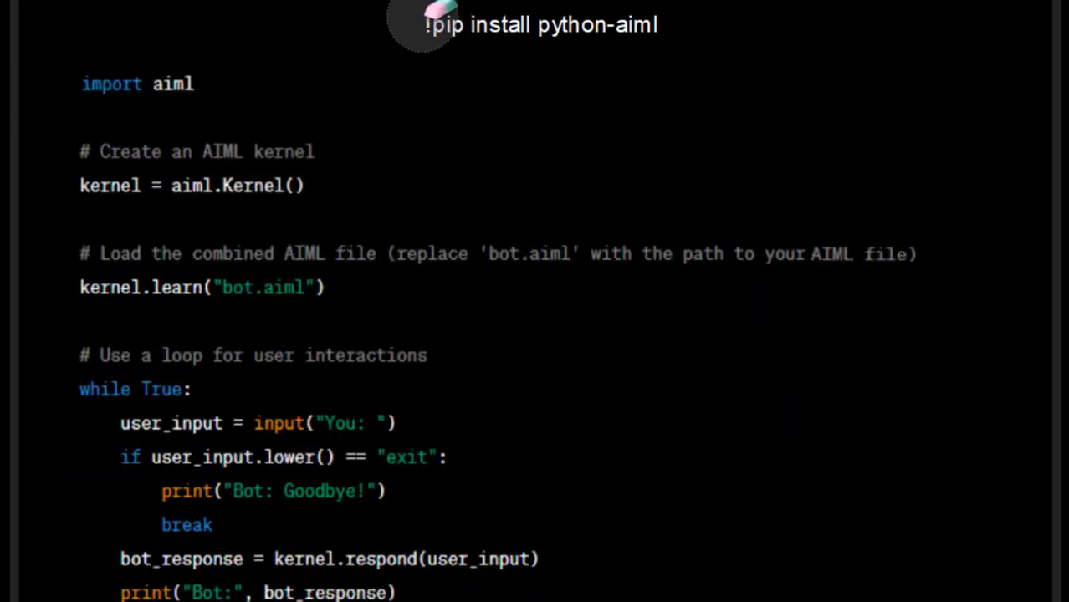
mouse_move(168, 117)
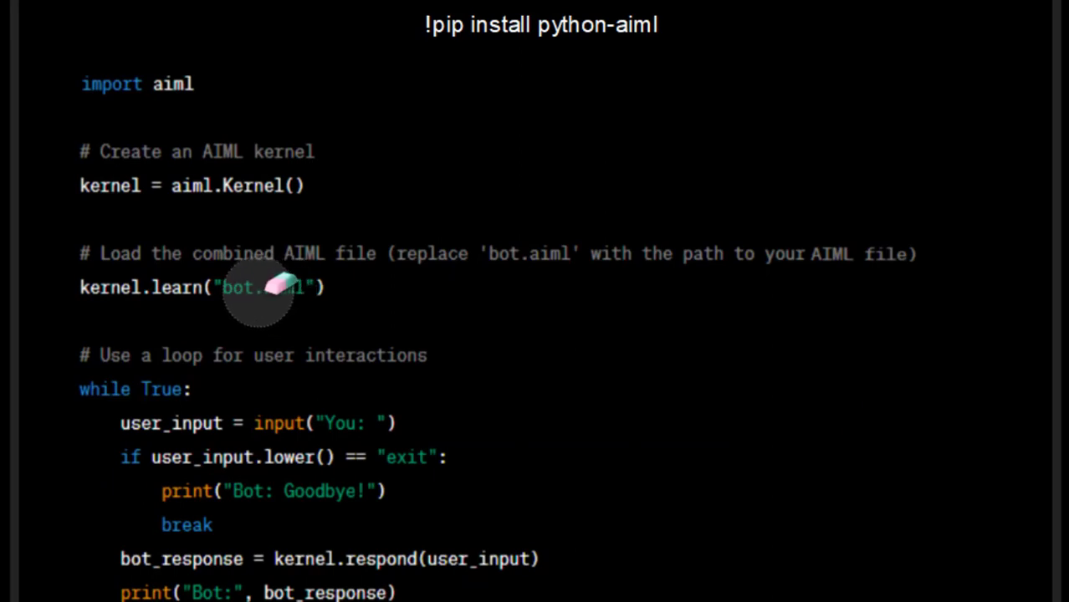
mouse_move(389, 263)
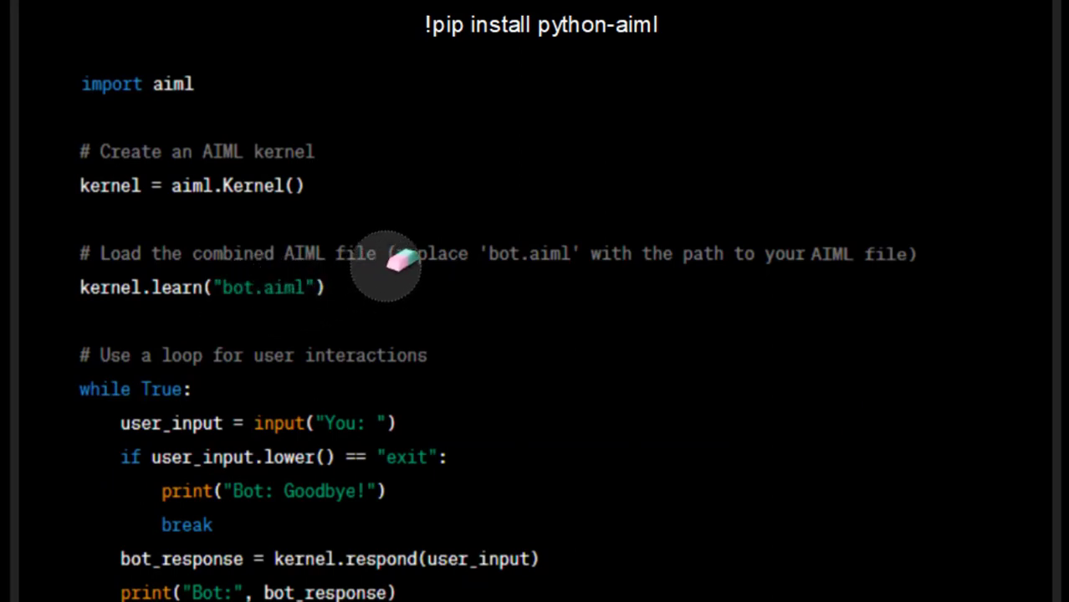
mouse_move(406, 284)
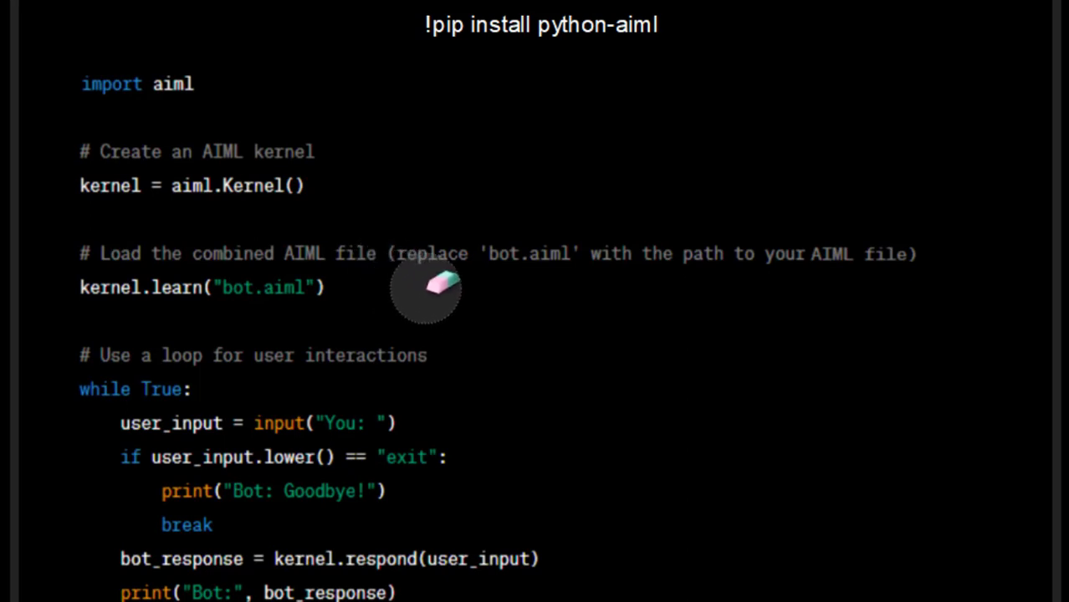
mouse_move(401, 272)
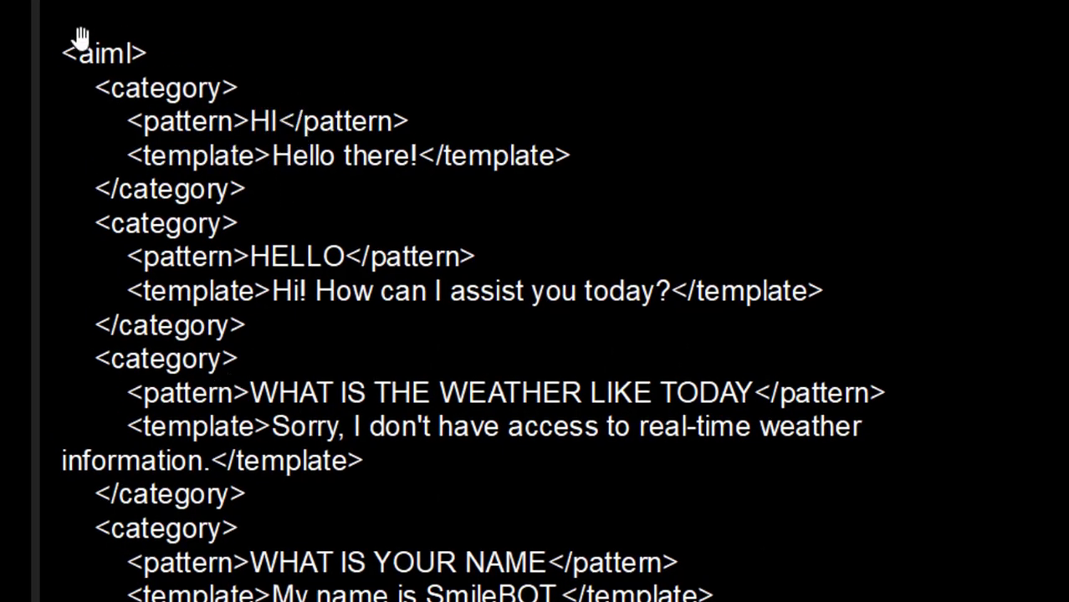
mouse_move(222, 113)
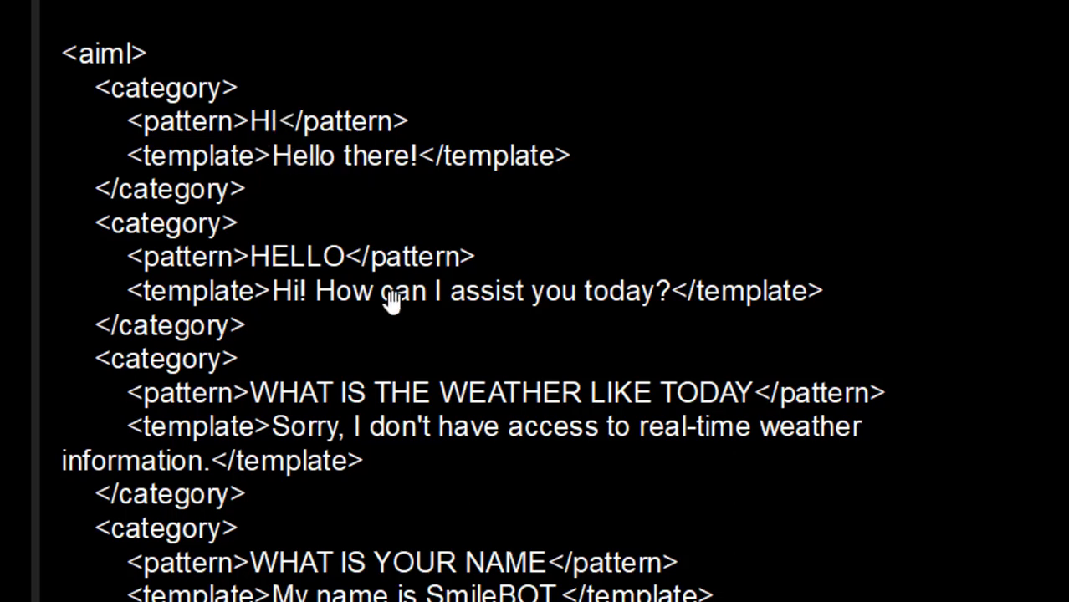
- Scroll through the AIML slide's category, pattern and template entries
scroll(down, 3)
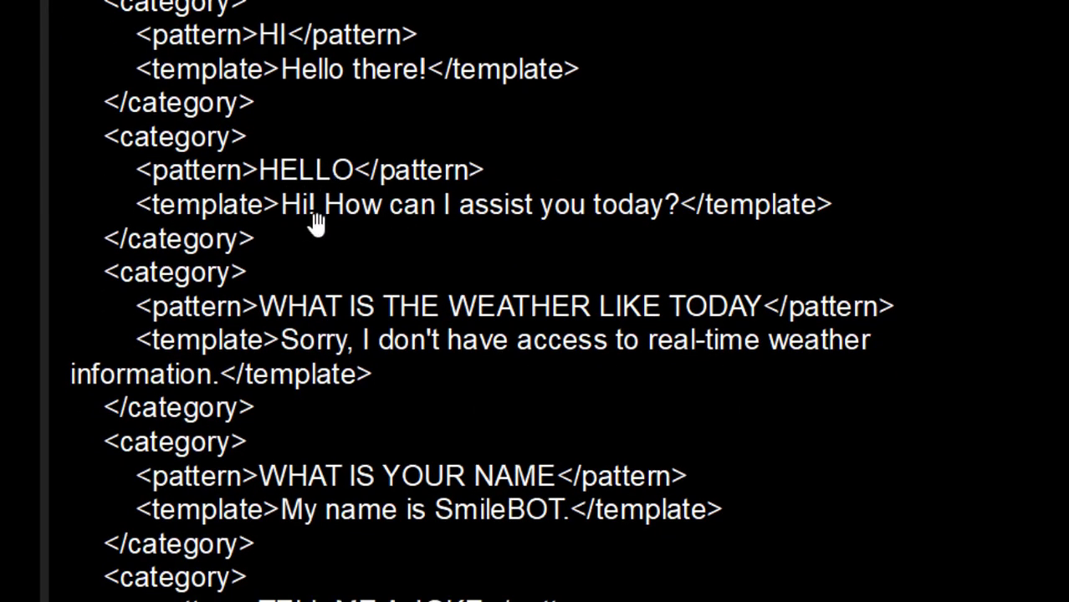
mouse_move(284, 309)
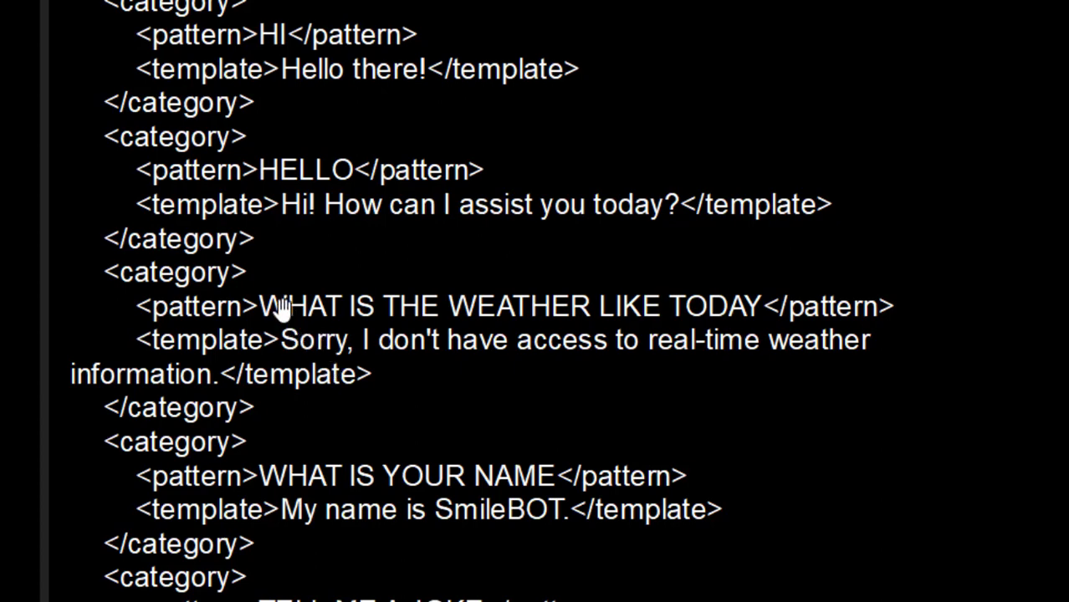
mouse_move(560, 310)
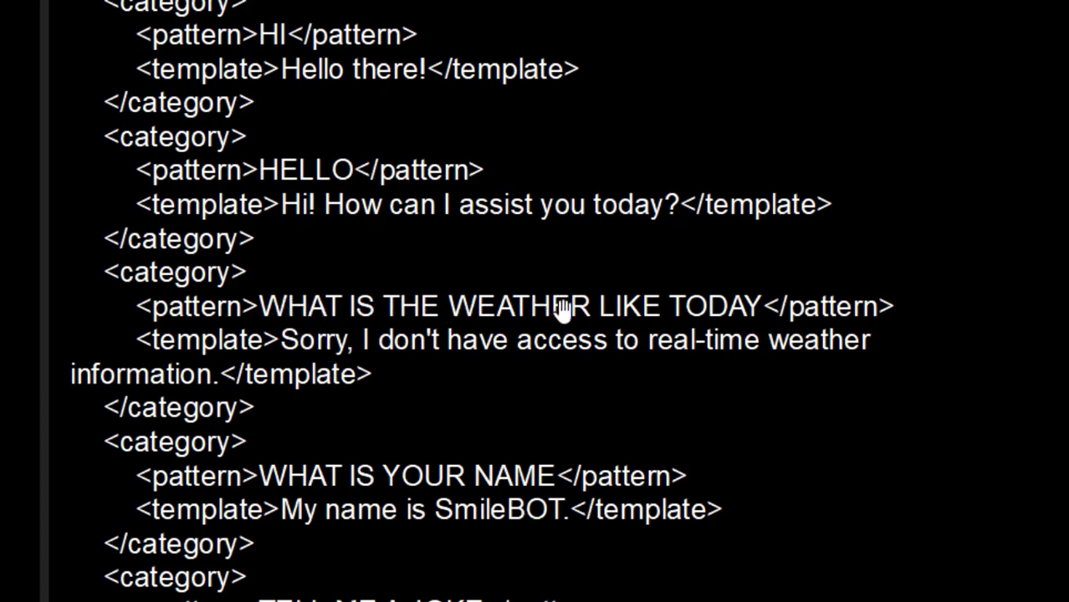
mouse_move(422, 305)
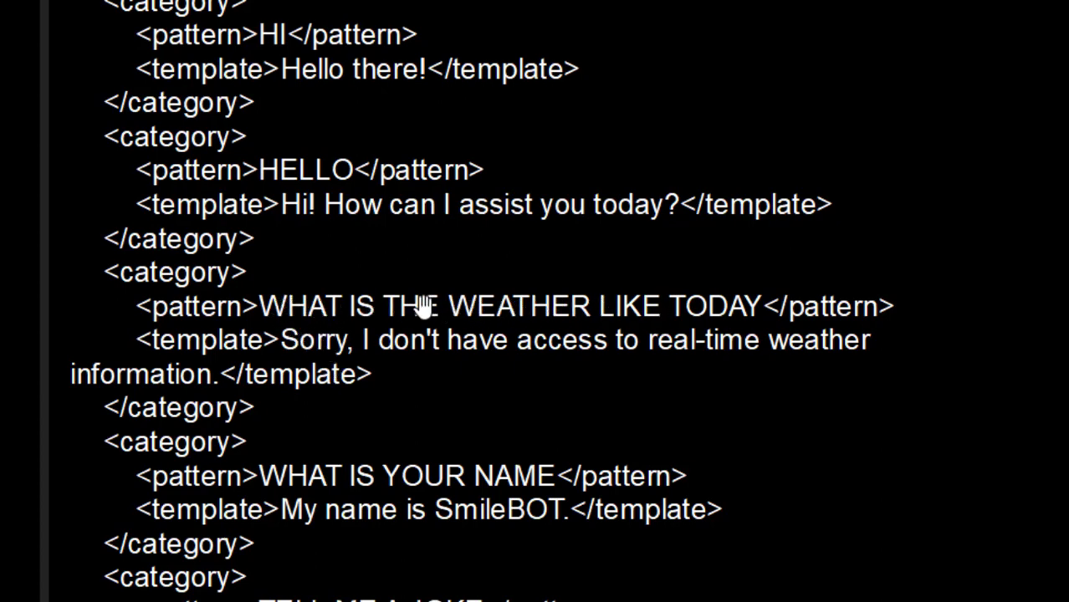
mouse_move(539, 370)
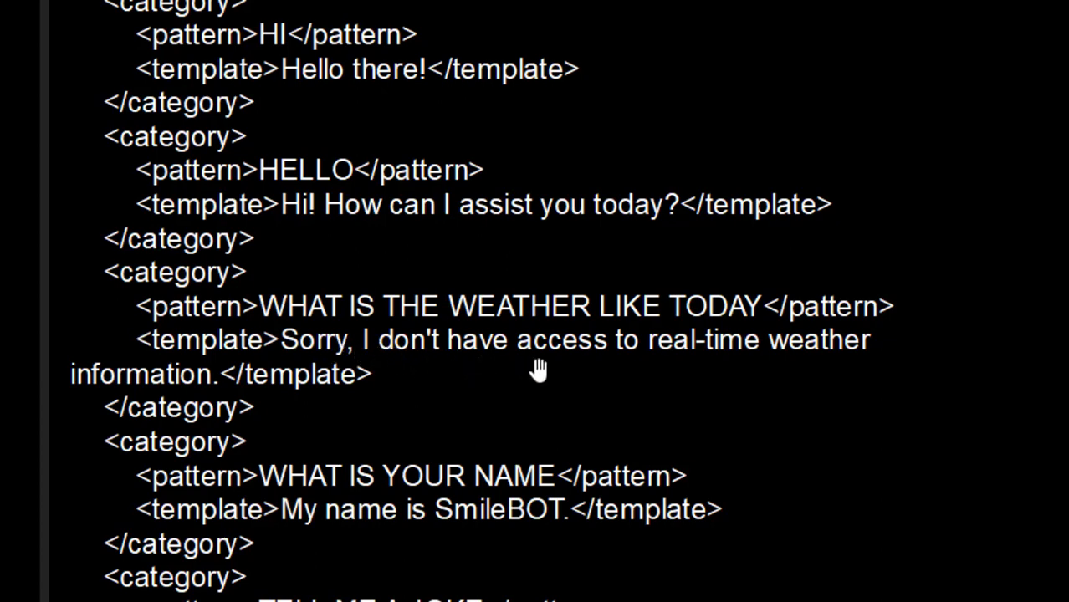
scroll(down, 3)
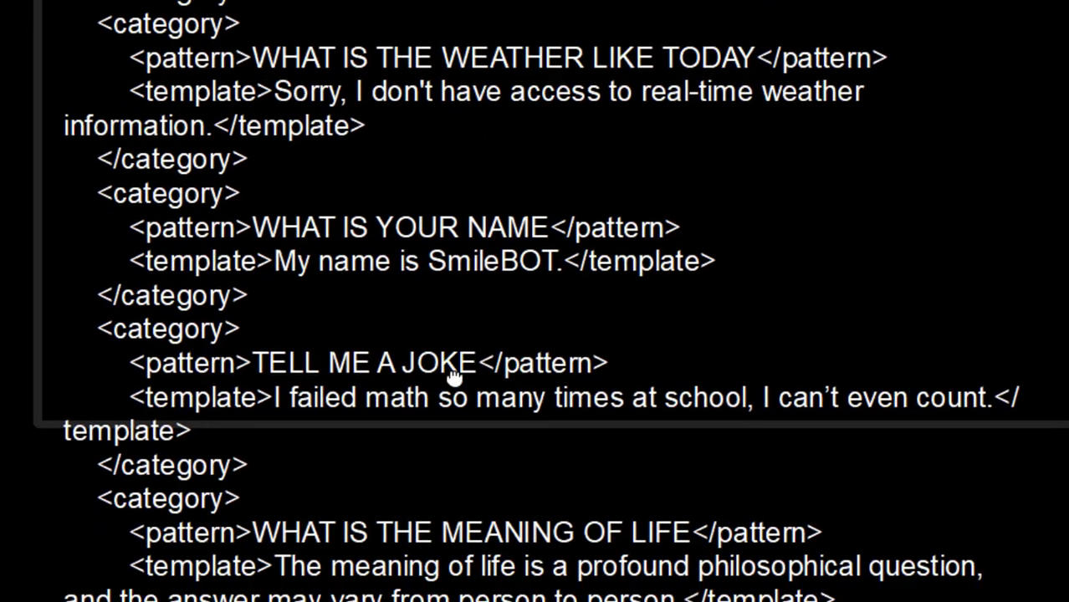
scroll(down, 3)
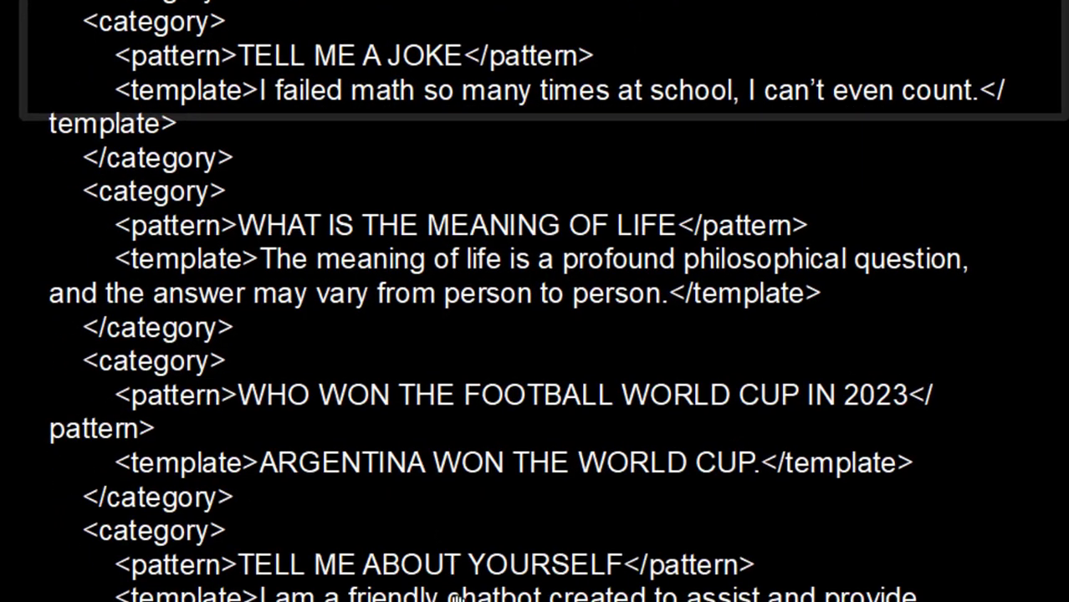
scroll(down, 3)
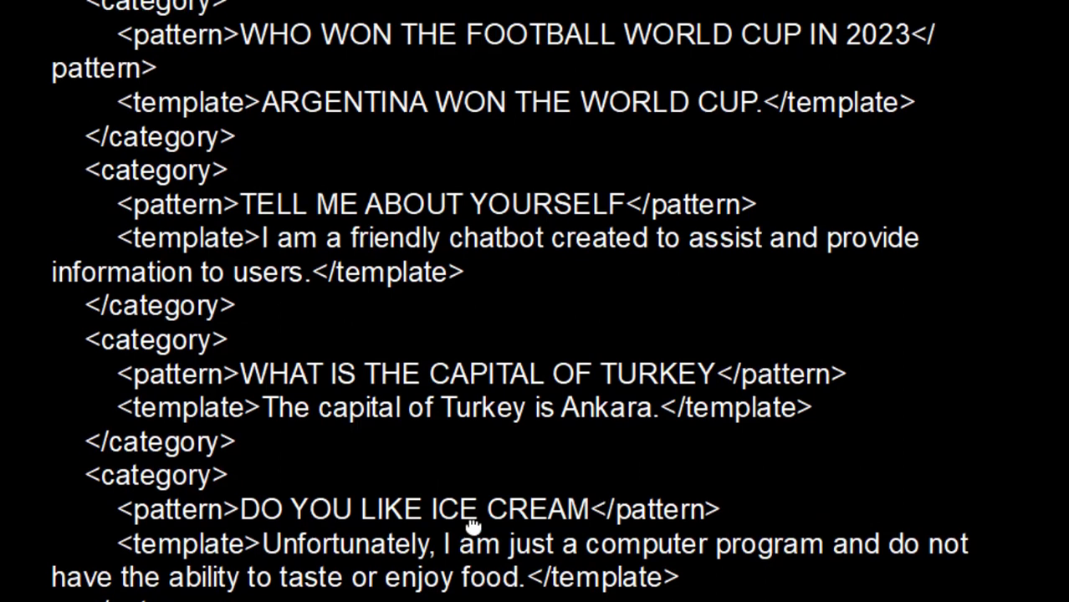
mouse_move(359, 431)
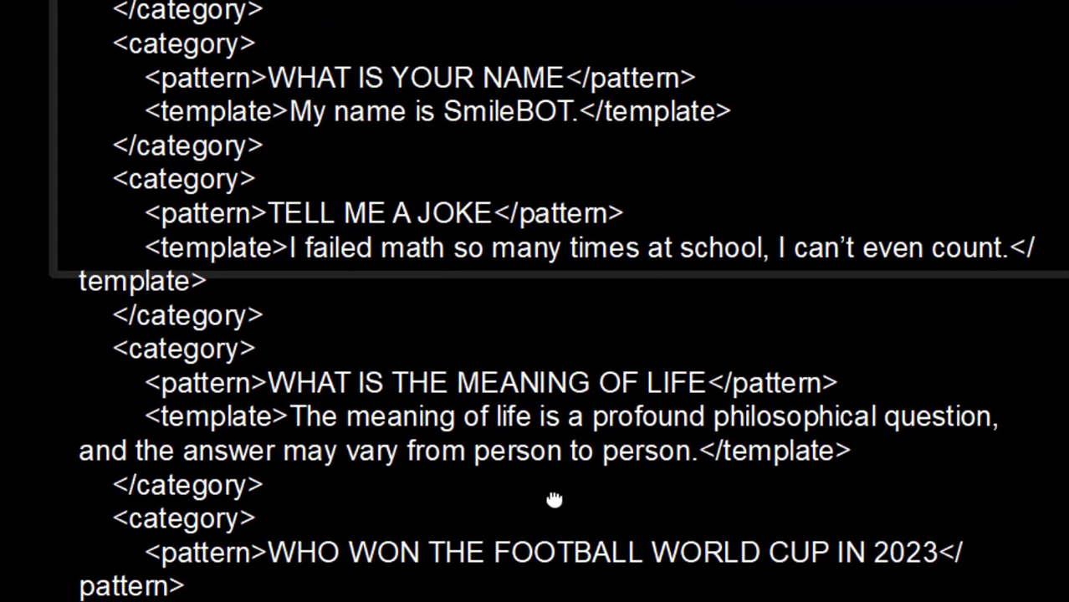
scroll(down, 3)
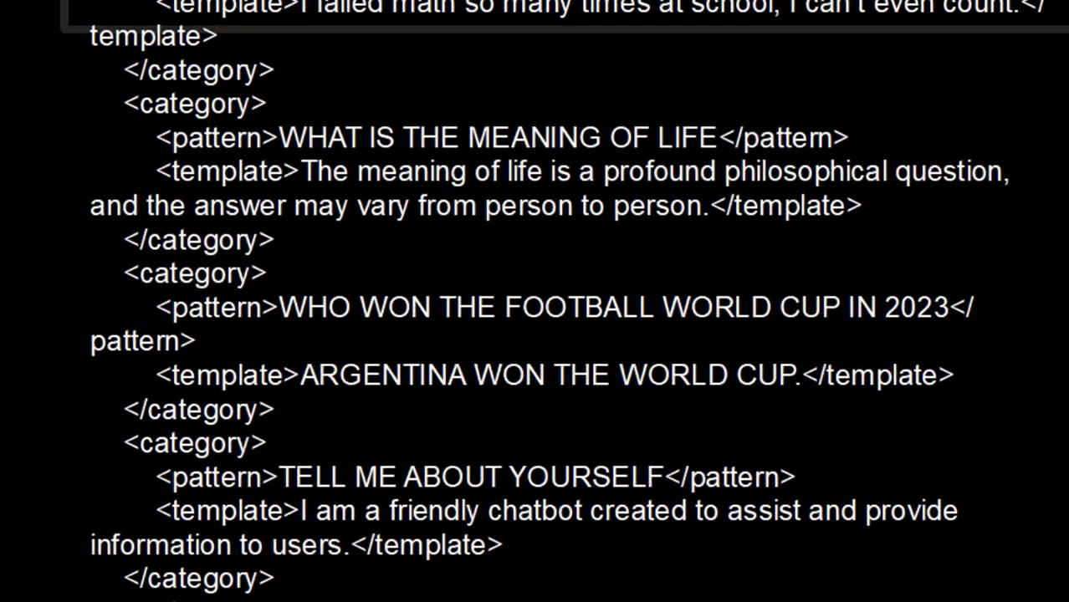
scroll(down, 3)
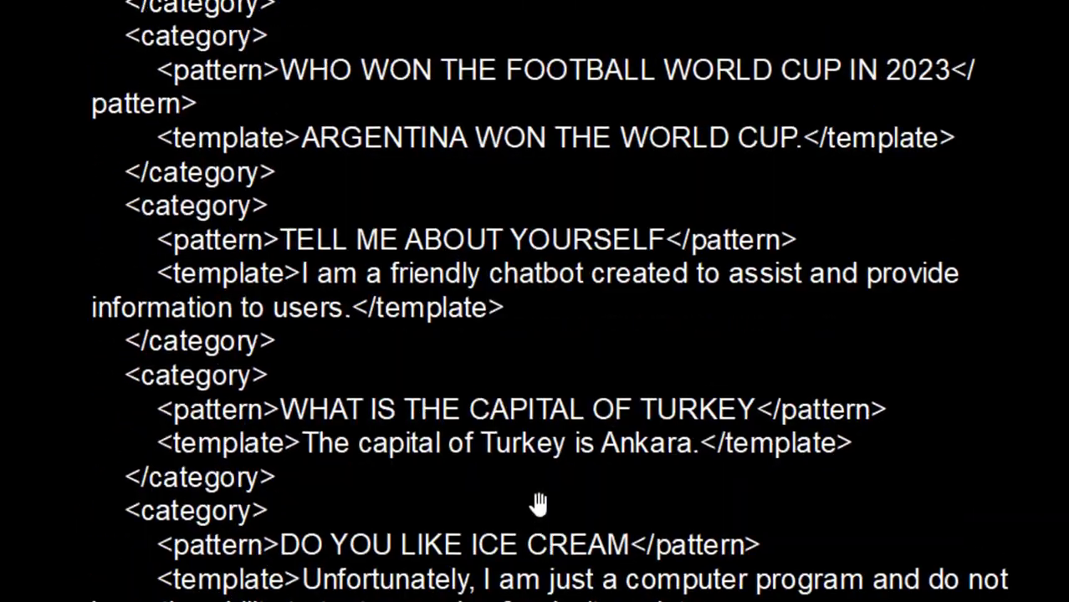
scroll(down, 3)
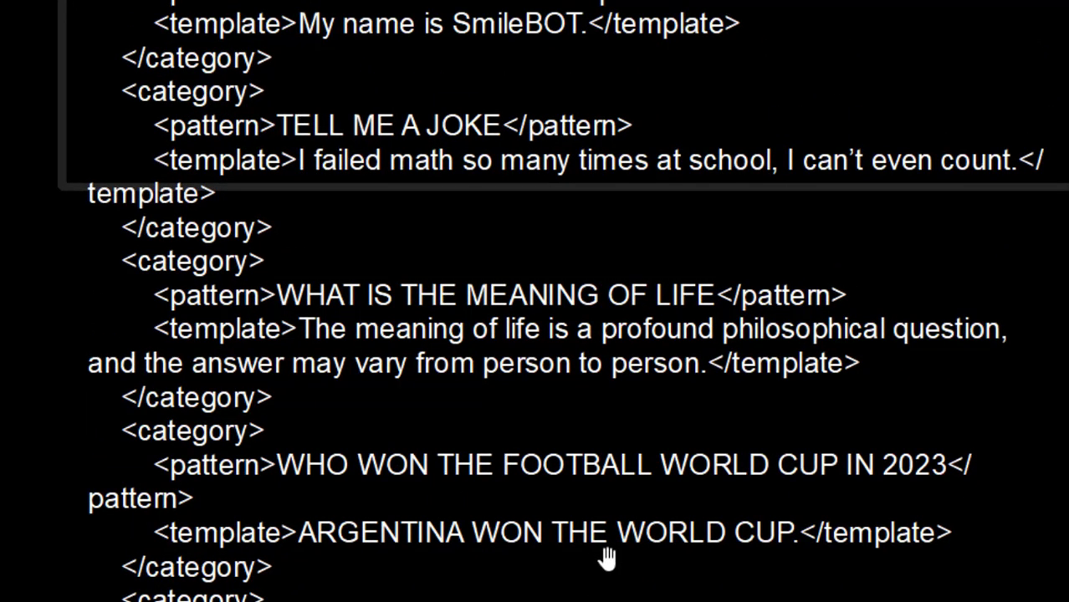
scroll(up, 3)
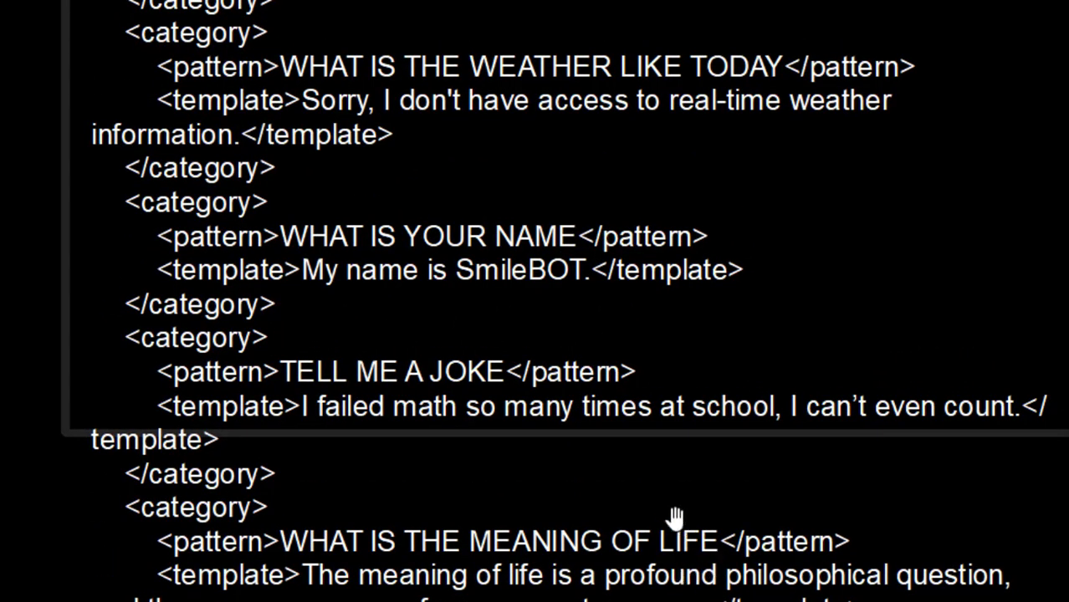
scroll(up, 3)
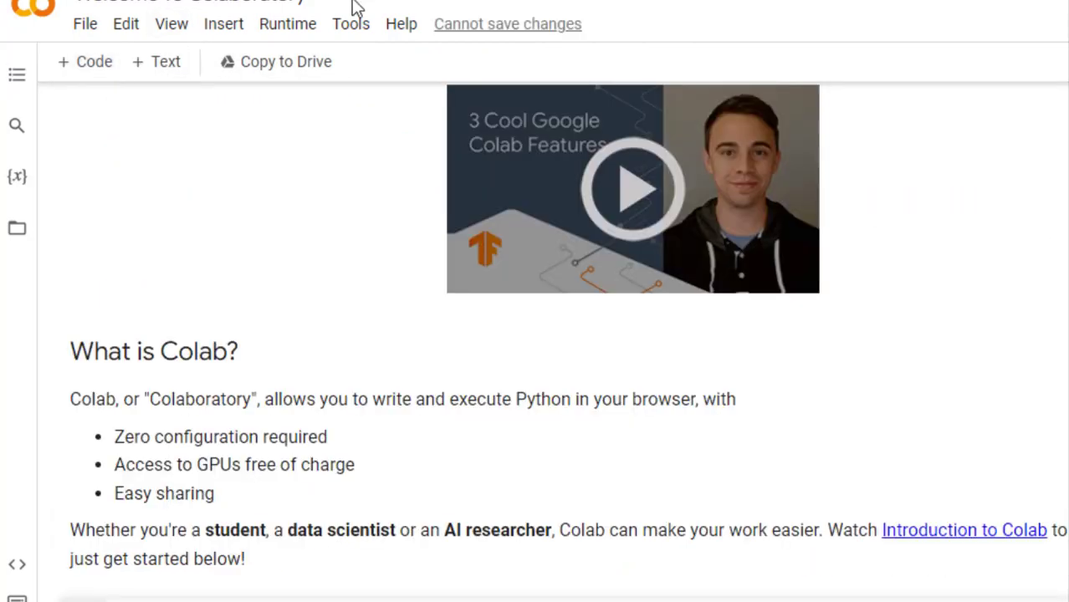
- Run !pip install python-aiml in a code cell until python-aiml 0.9.3 installs
scroll(down, 3)
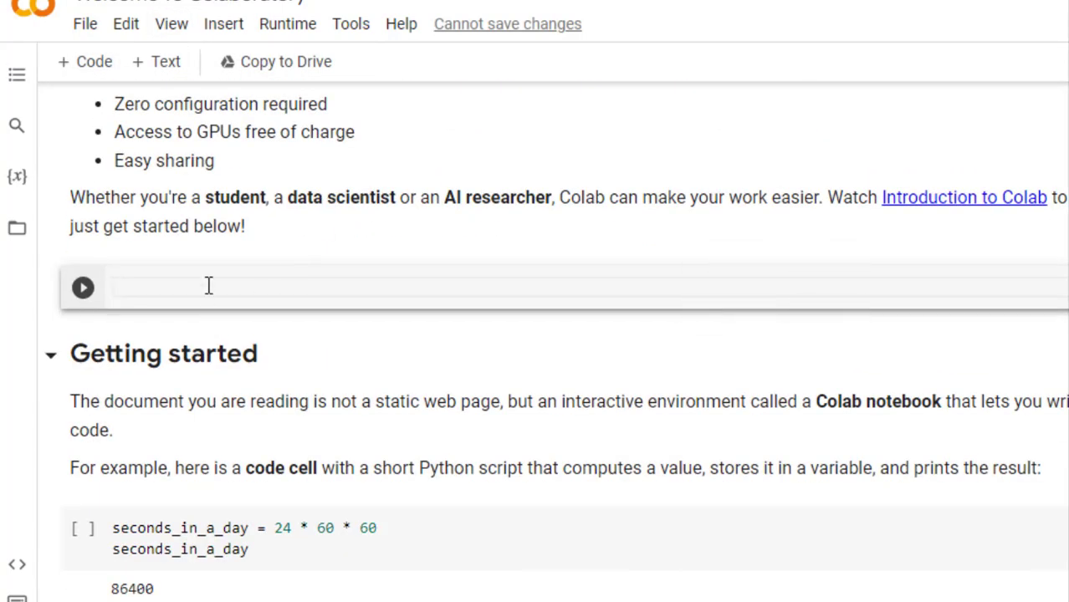
text(!)
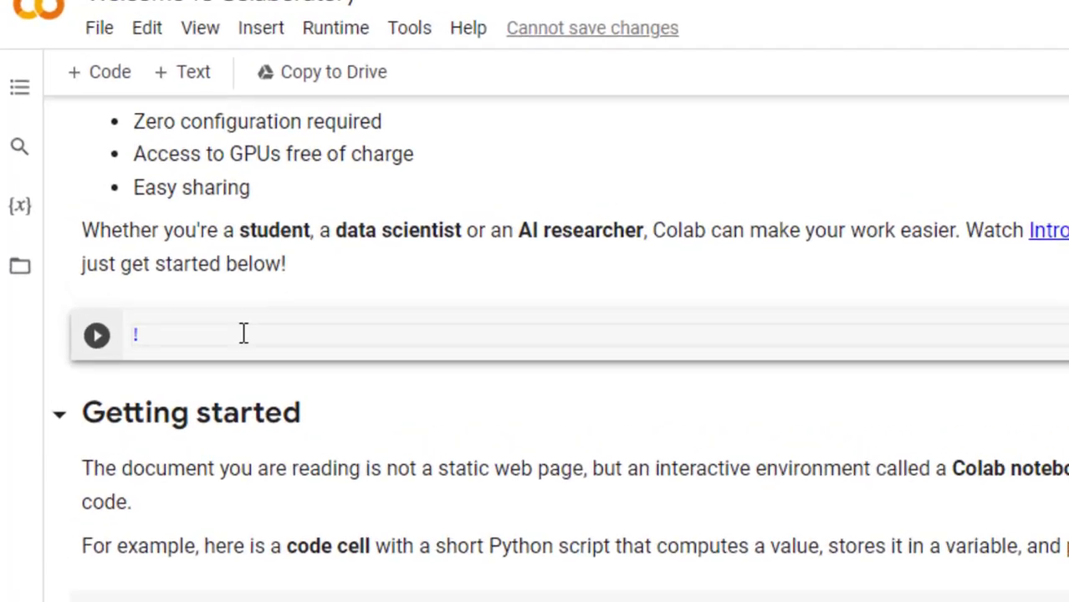
text(pip)
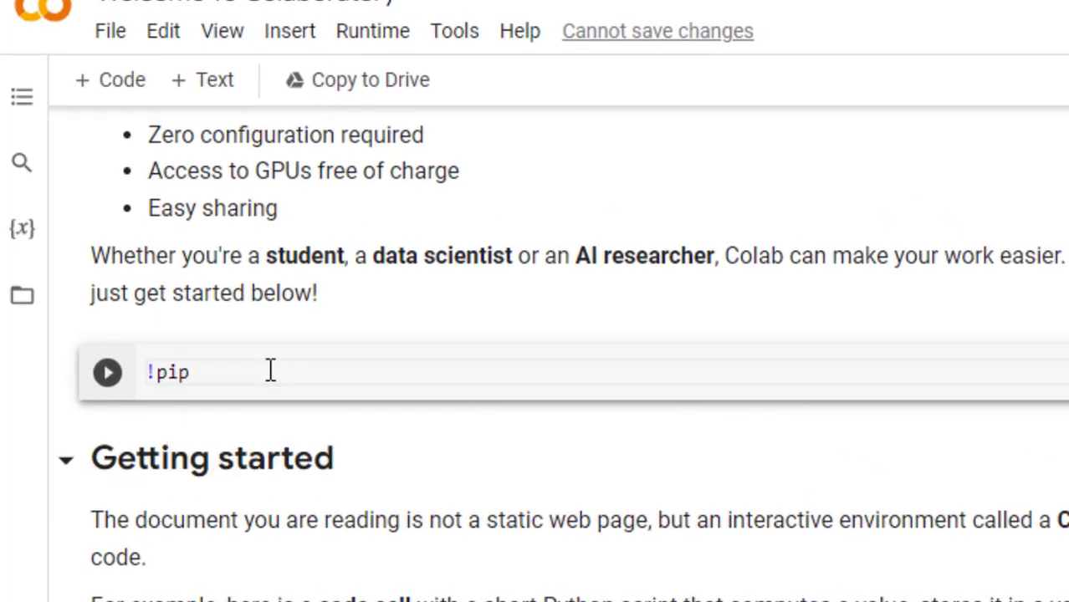
text(install)
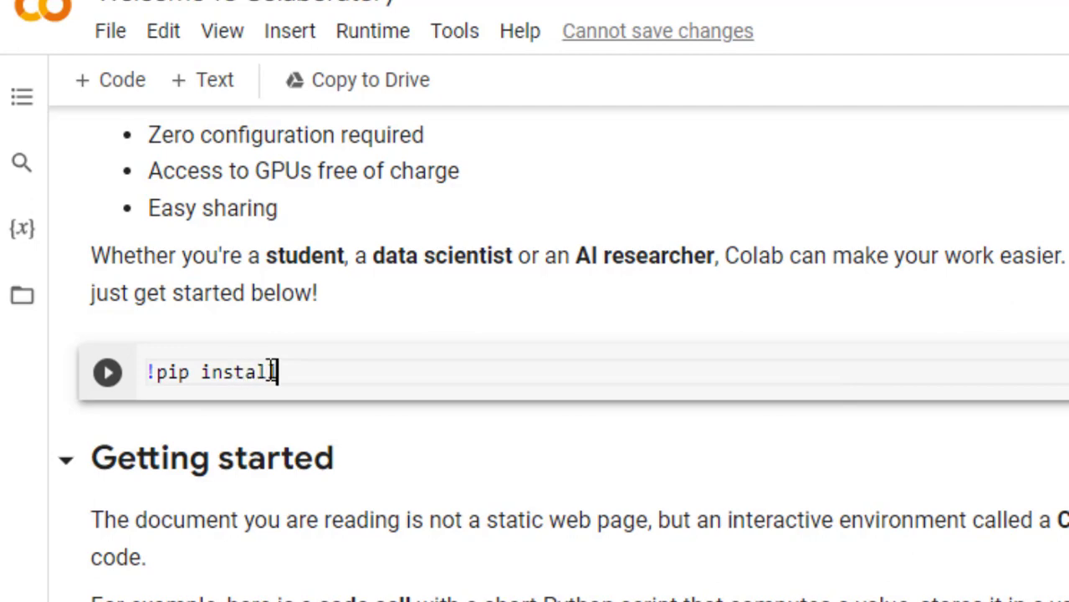
text(python)
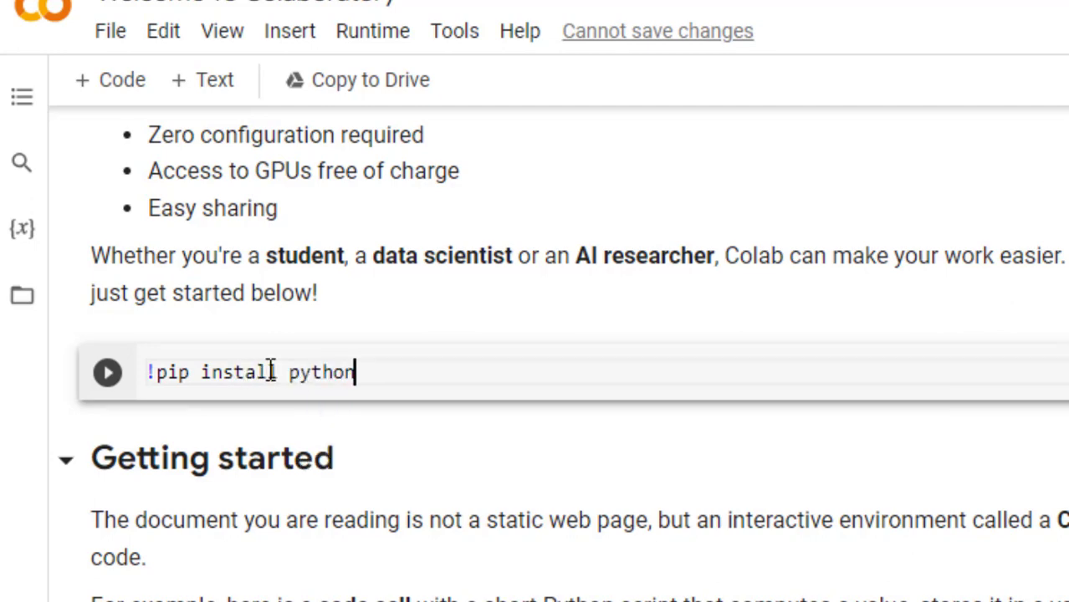
text(-ai)
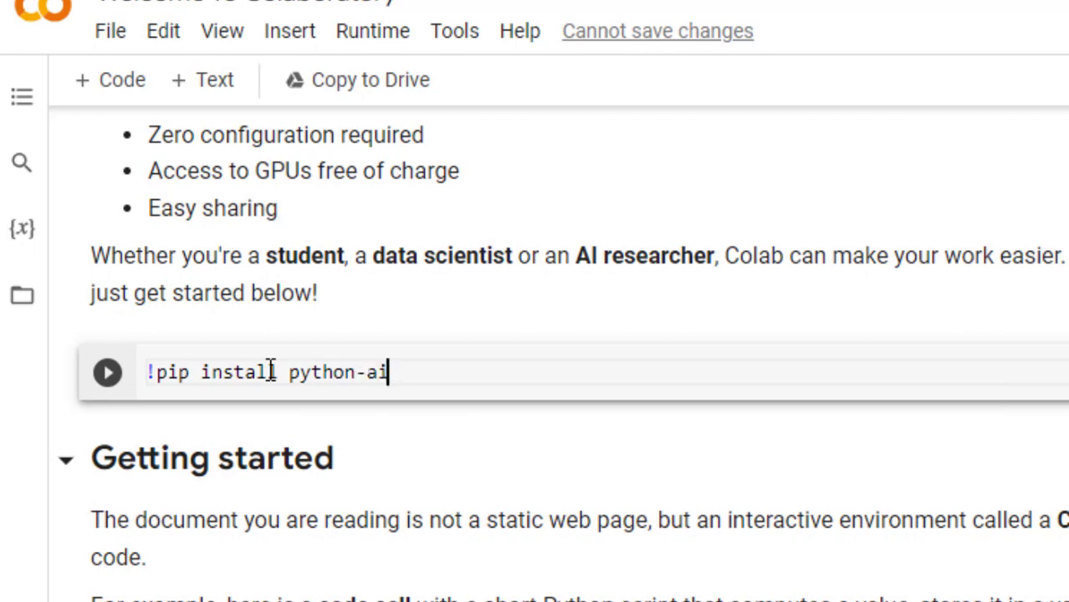
text(ml)
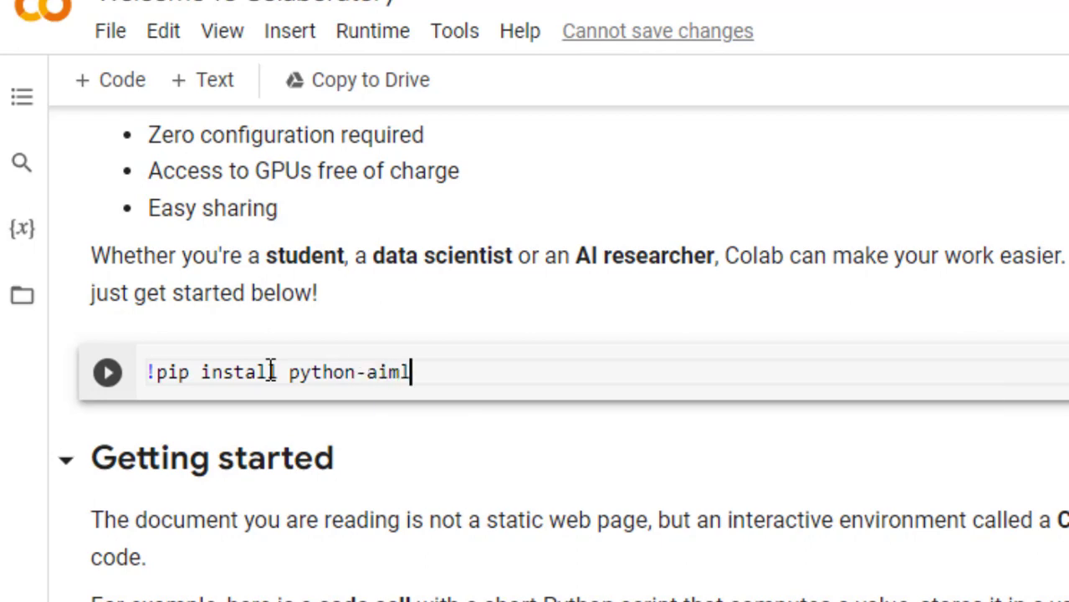
mouse_move(107, 372)
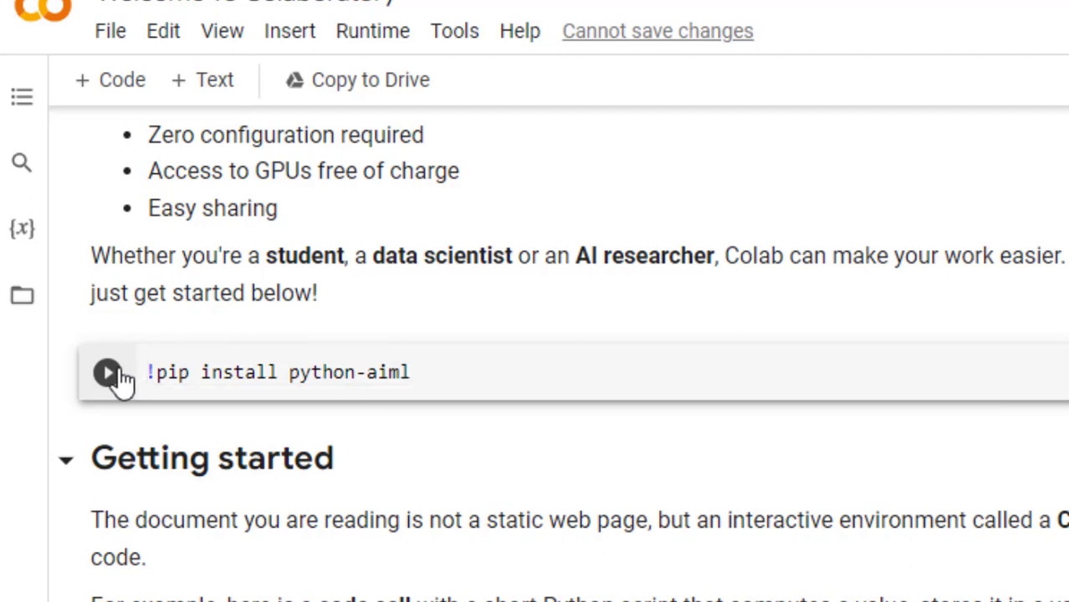
click(107, 372)
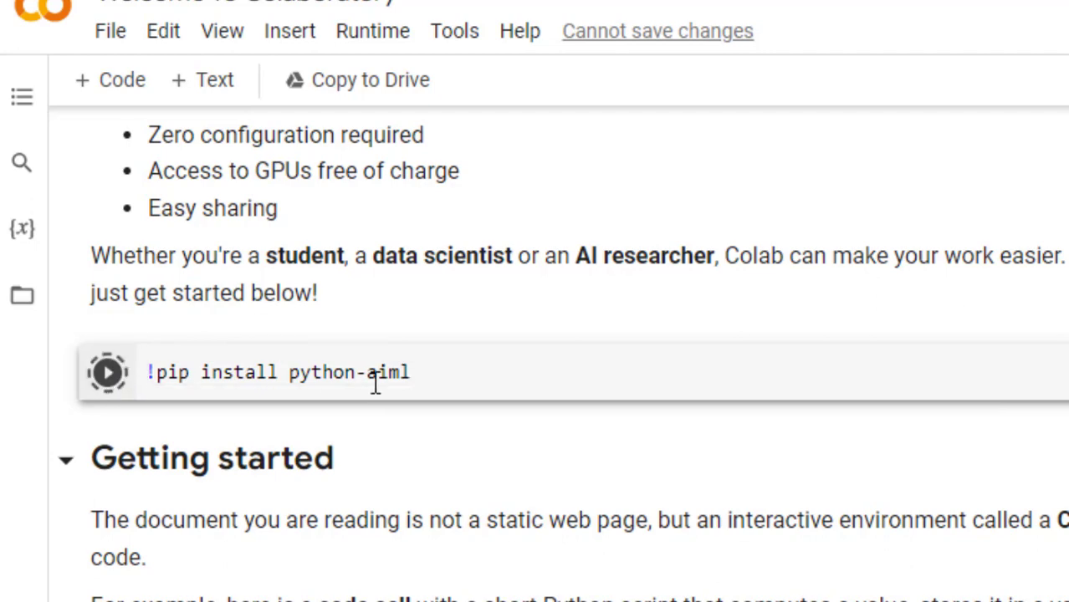
click(107, 372)
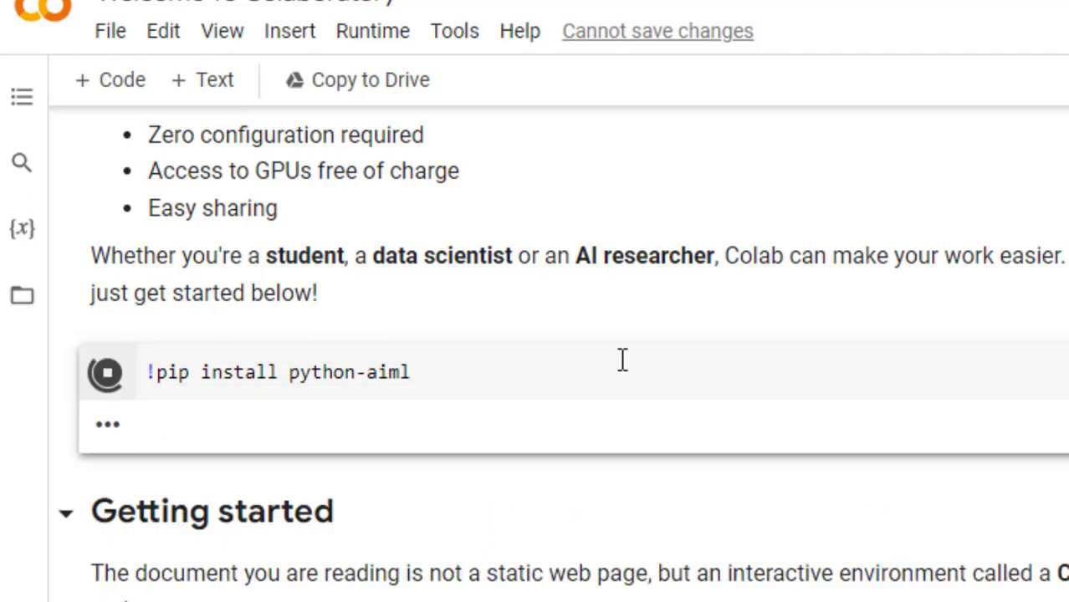
click(106, 372)
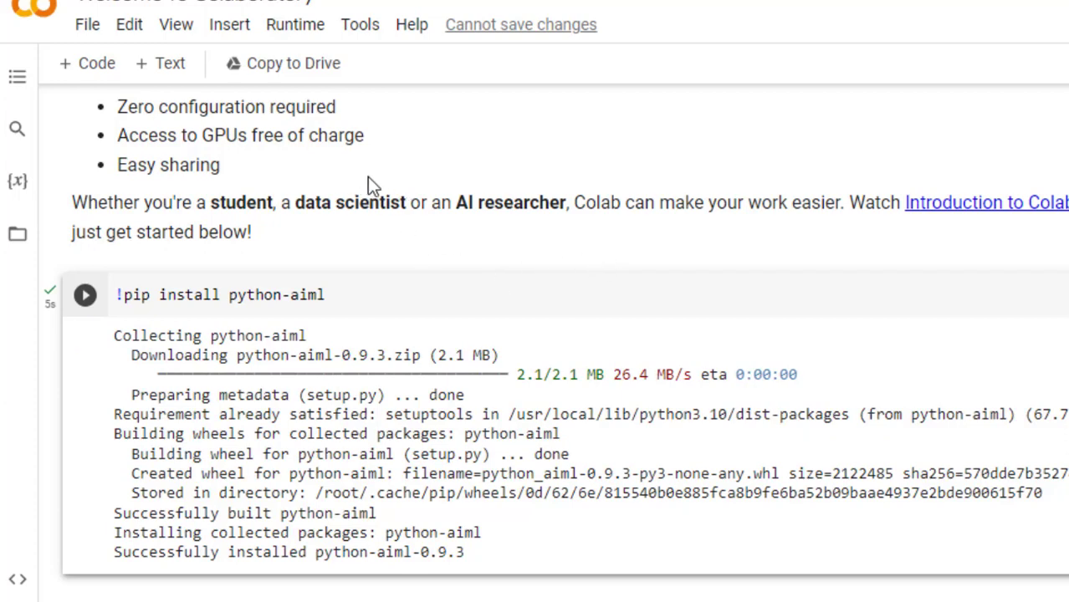
mouse_move(86, 63)
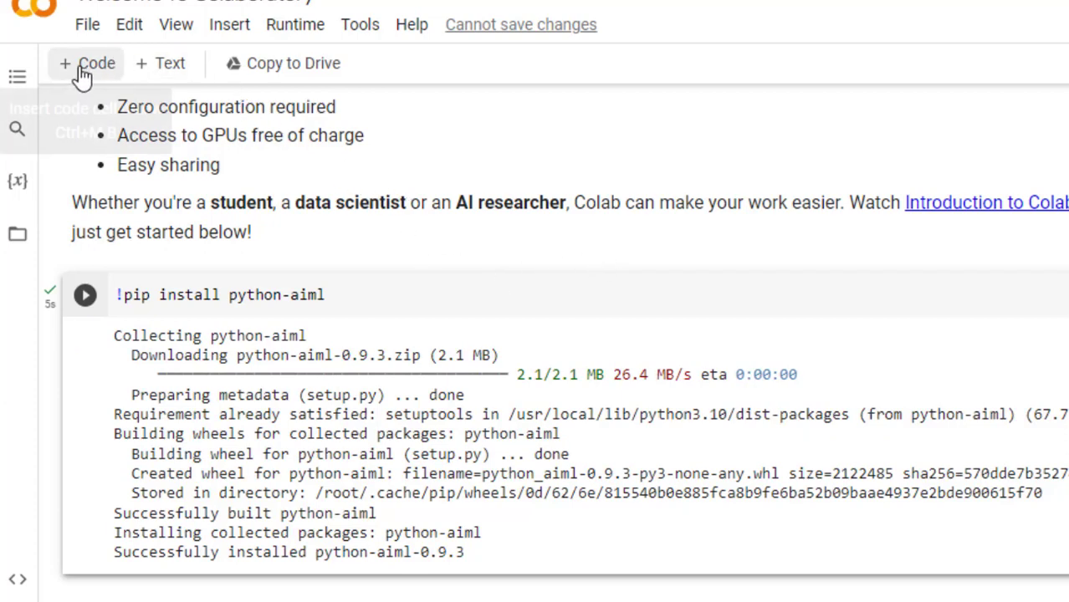
- Review the chatbot loop cell and select the bot.aiml file name in the code
scroll(down, 3)
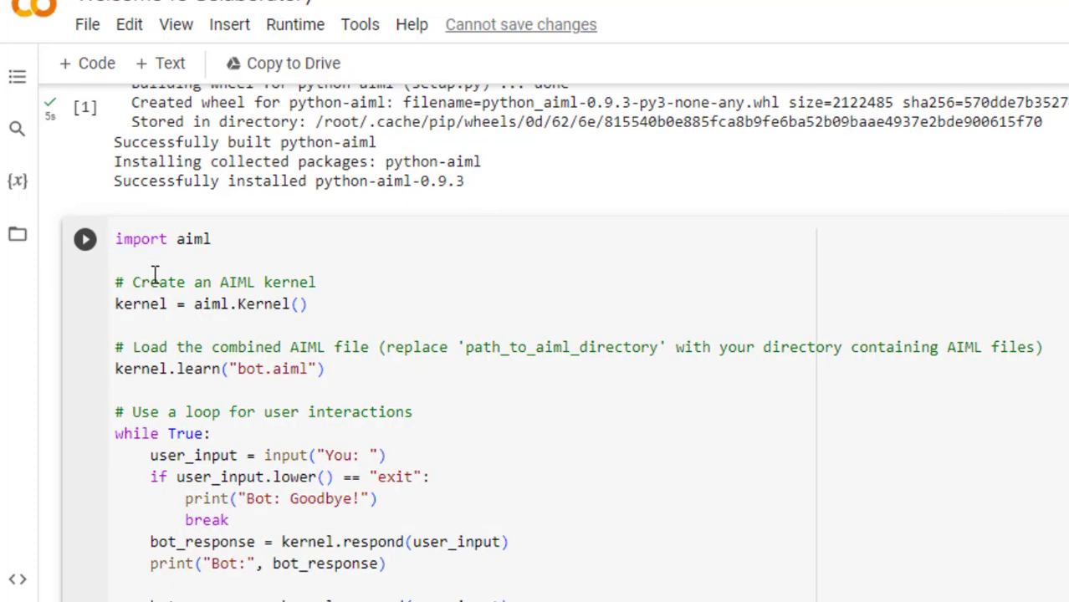
scroll(up, 3)
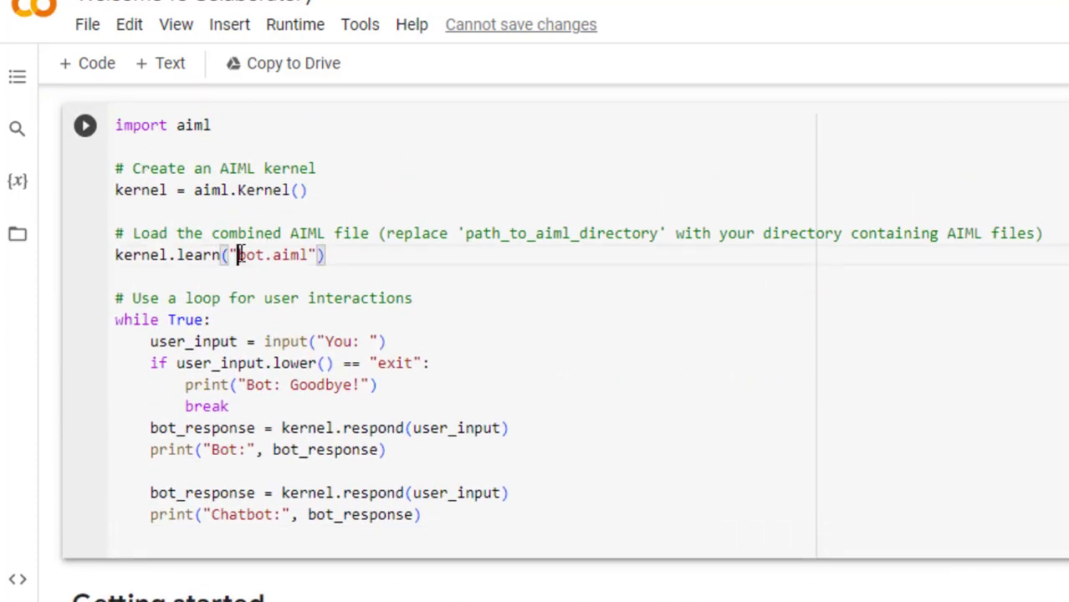
double_click(272, 255)
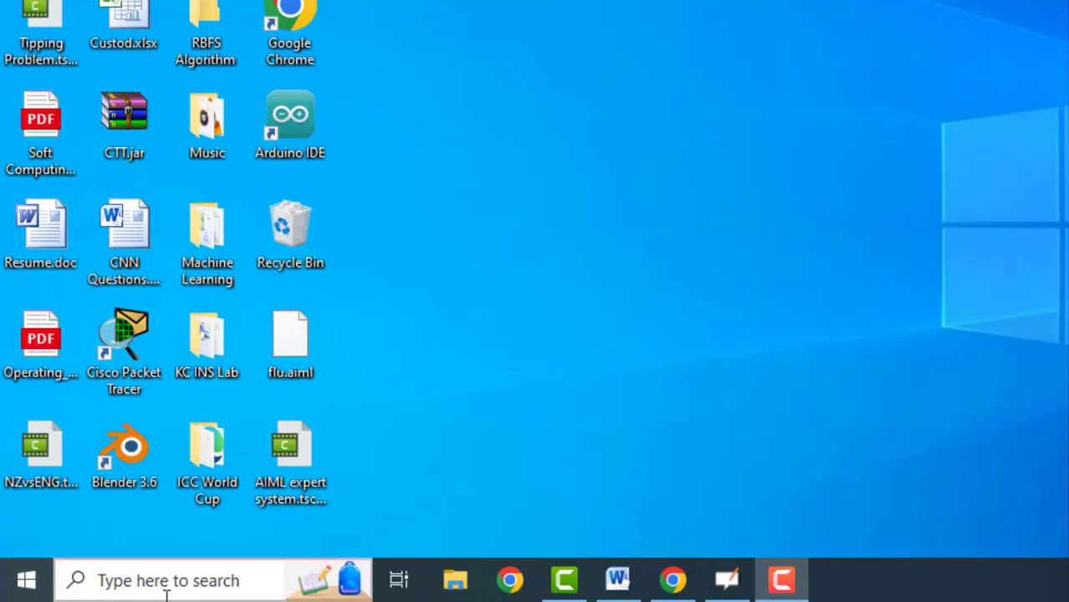
- Search the taskbar for Notepad to start a new AIML note
click(25, 580)
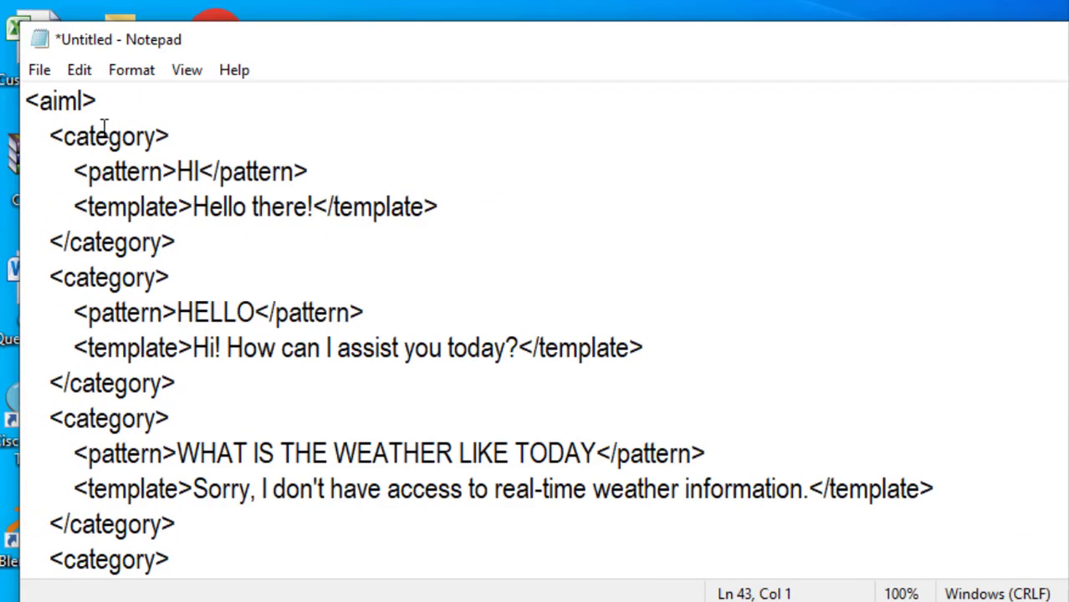
- Save the note to the Desktop as bot.aiml with Save as type All Files
click(39, 69)
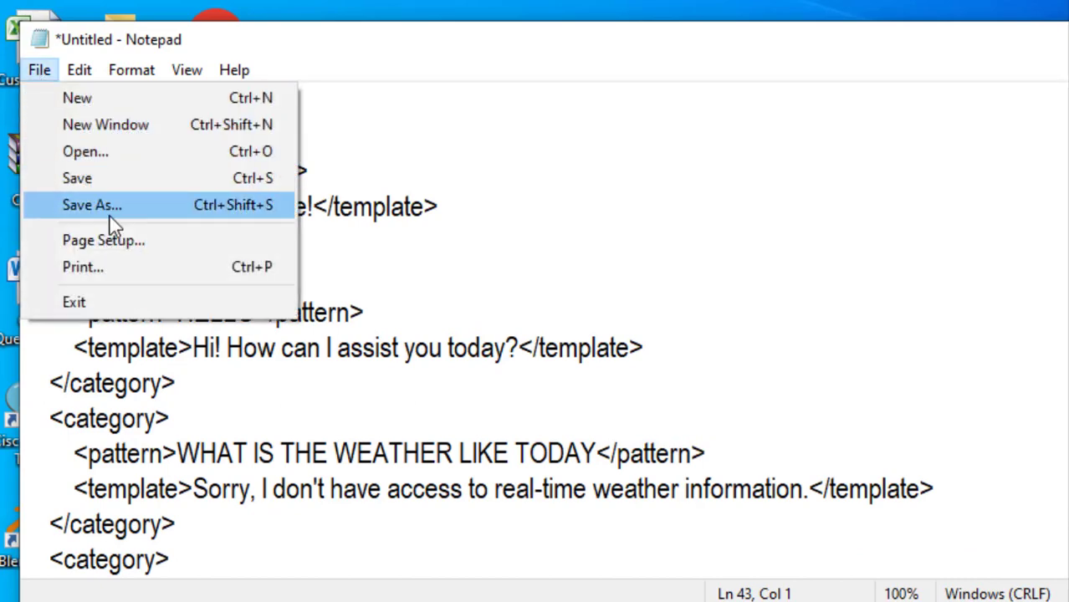
click(92, 205)
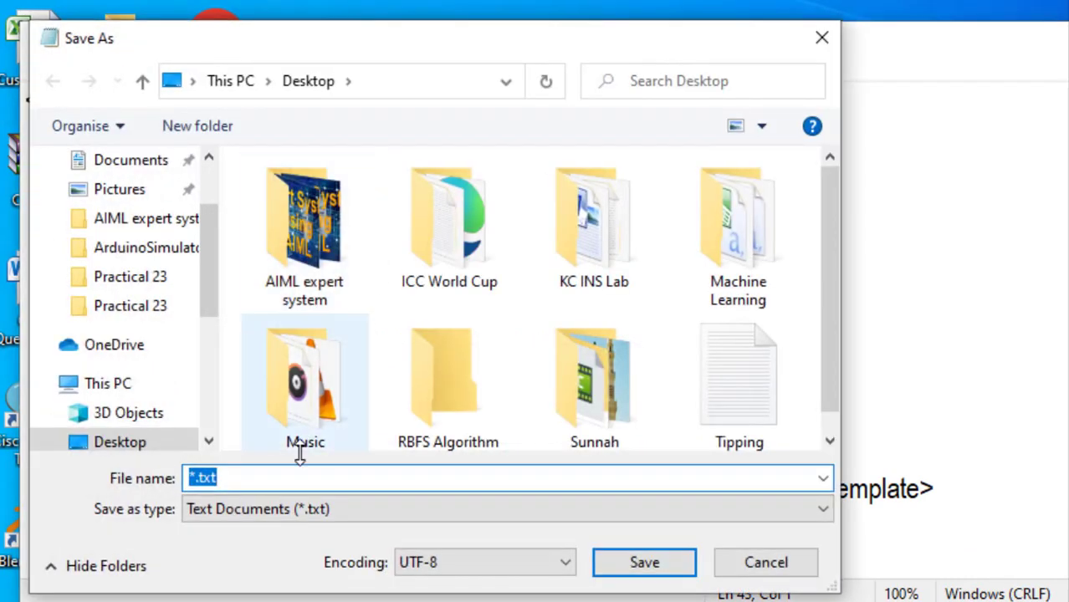
text(bot.)
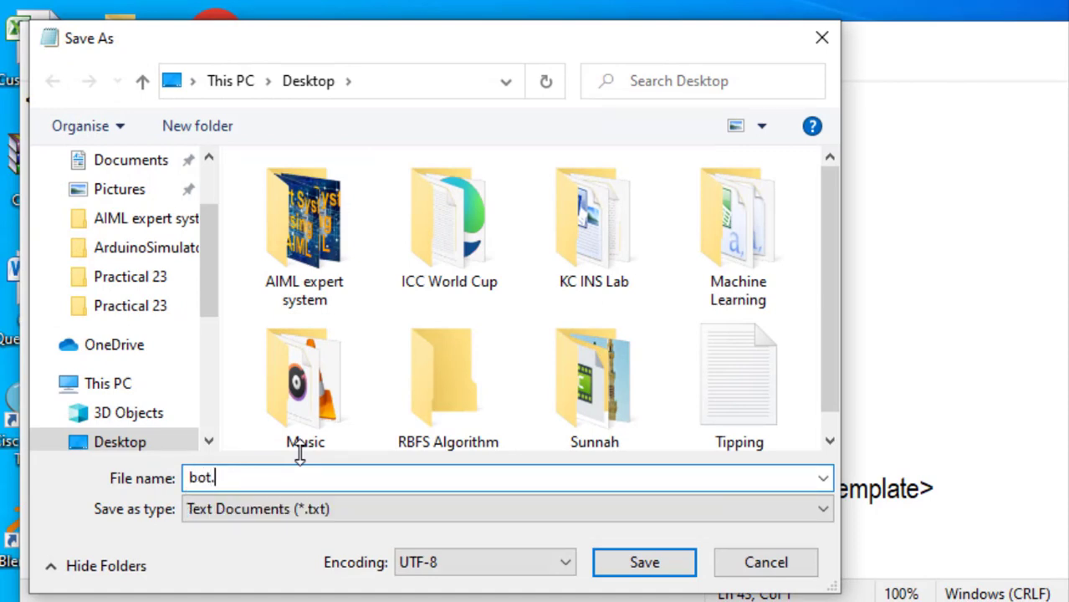
text(aiml)
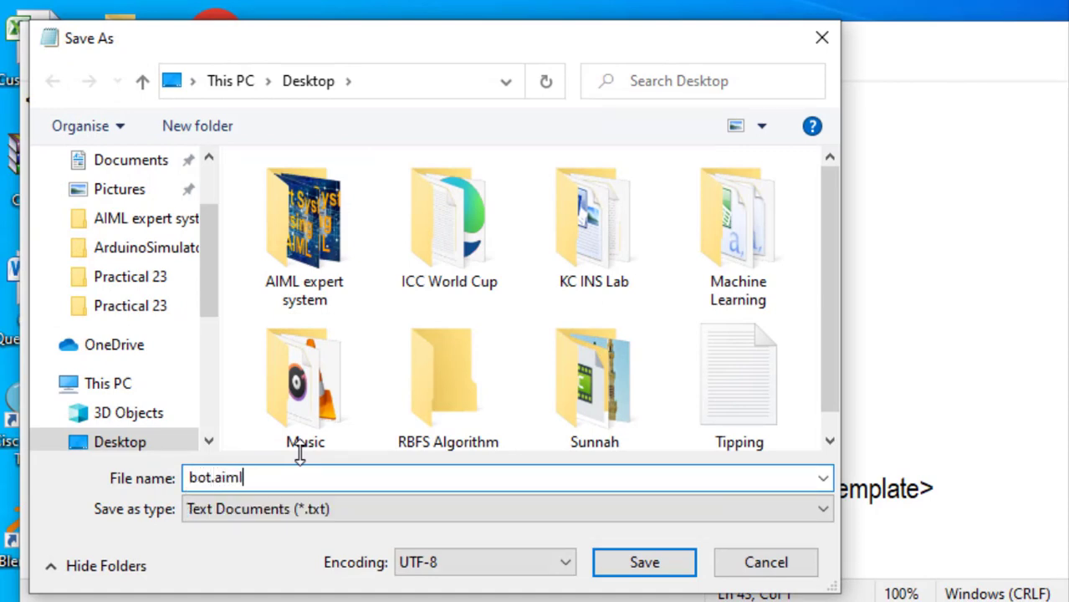
click(505, 509)
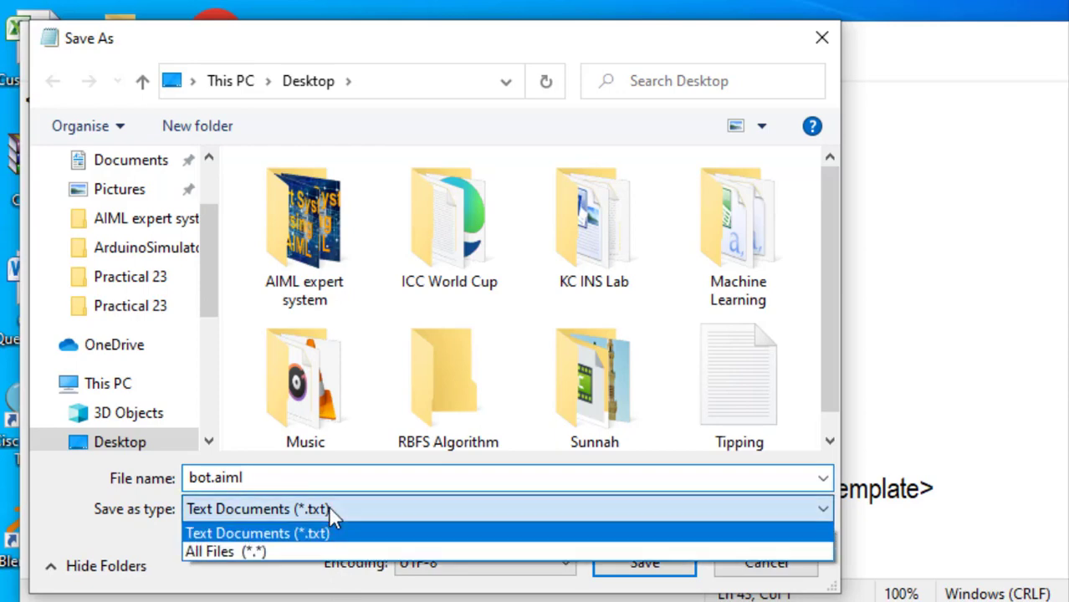
click(225, 550)
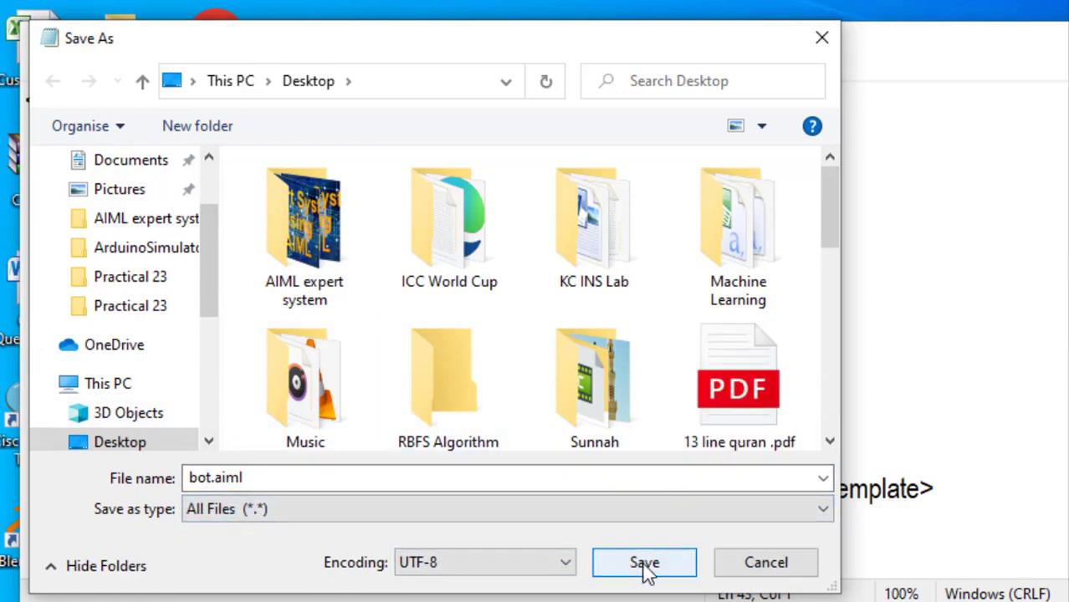
click(644, 562)
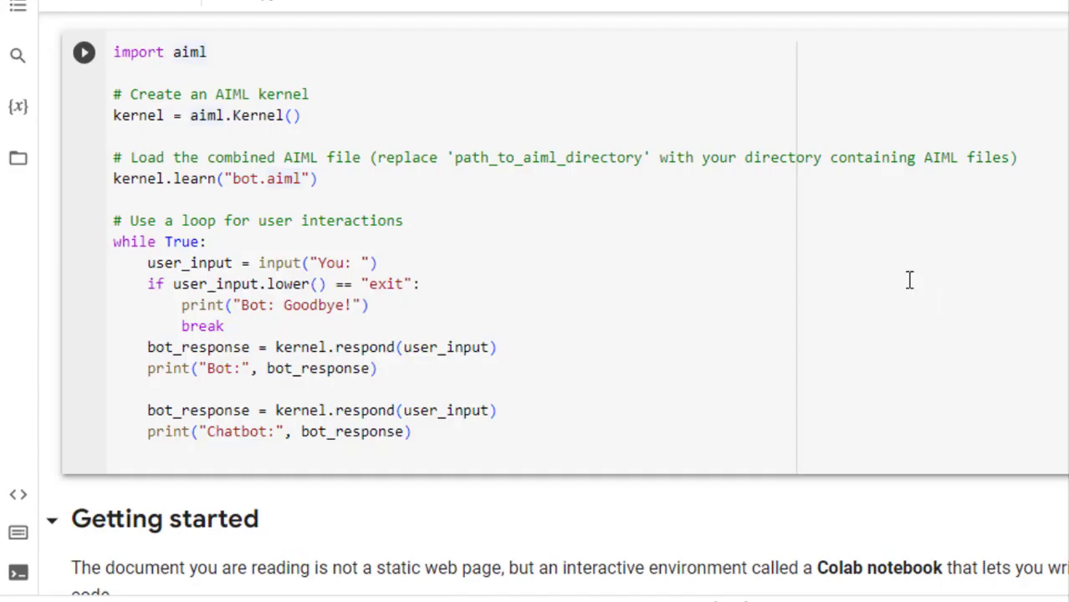
- Upload bot.aiml from the Desktop via the Files panel and acknowledge the deletion warning
click(19, 158)
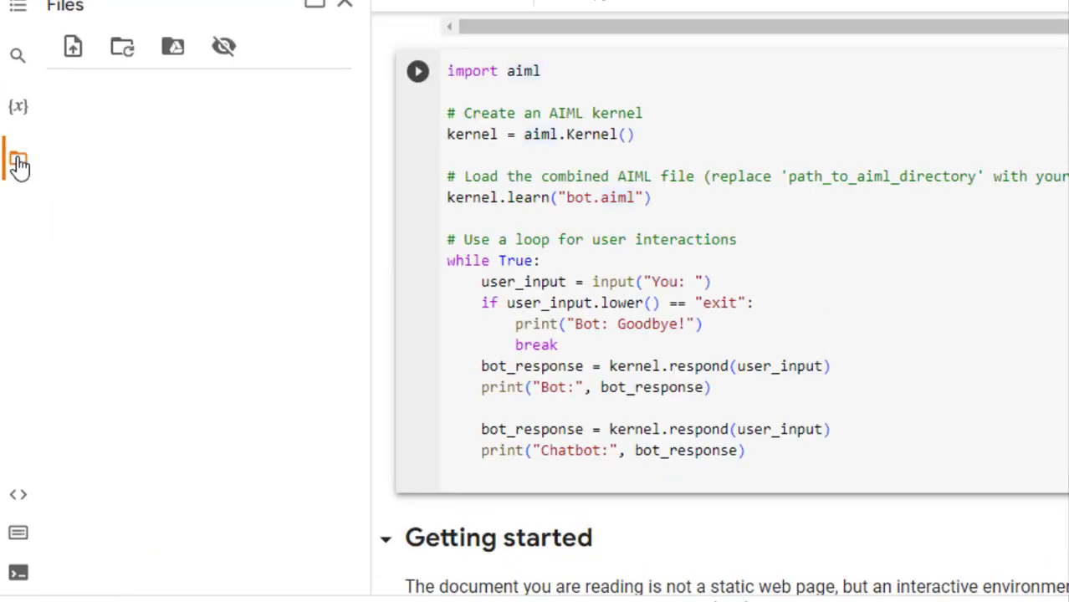
click(72, 46)
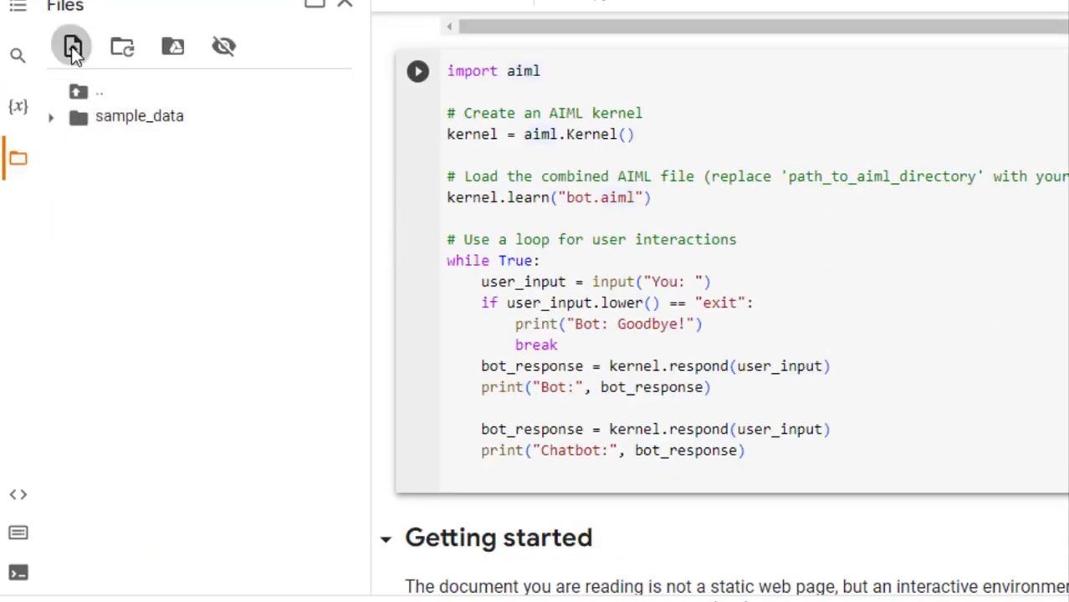
click(71, 46)
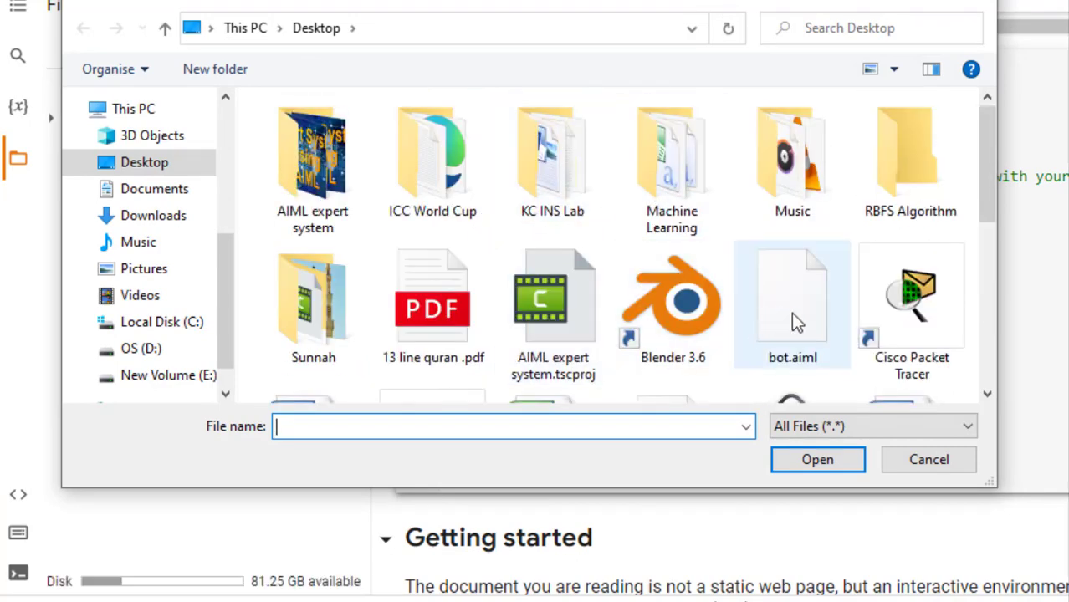
click(791, 301)
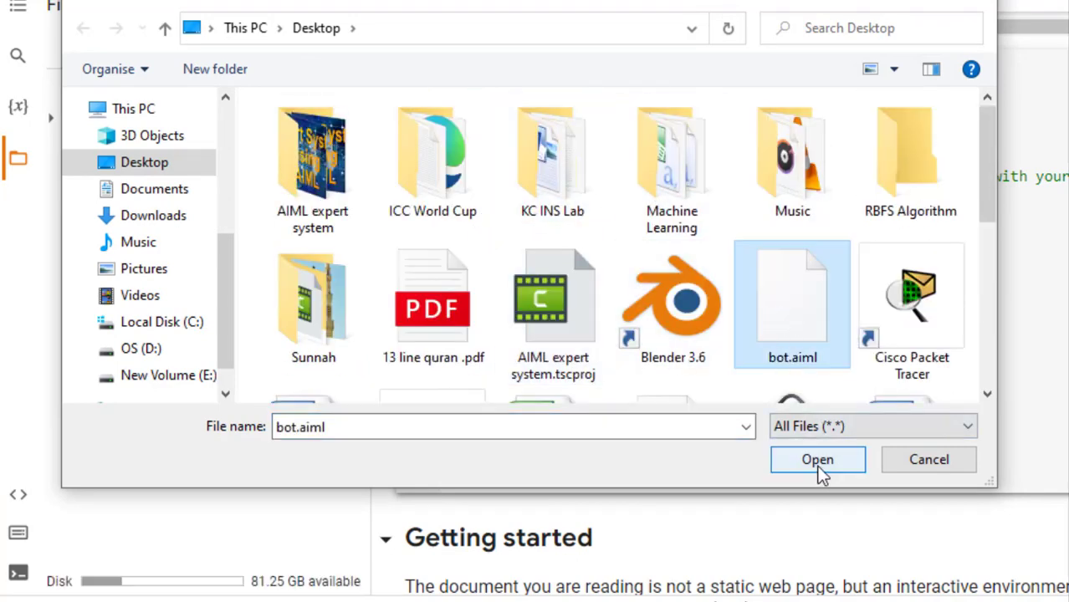
click(816, 459)
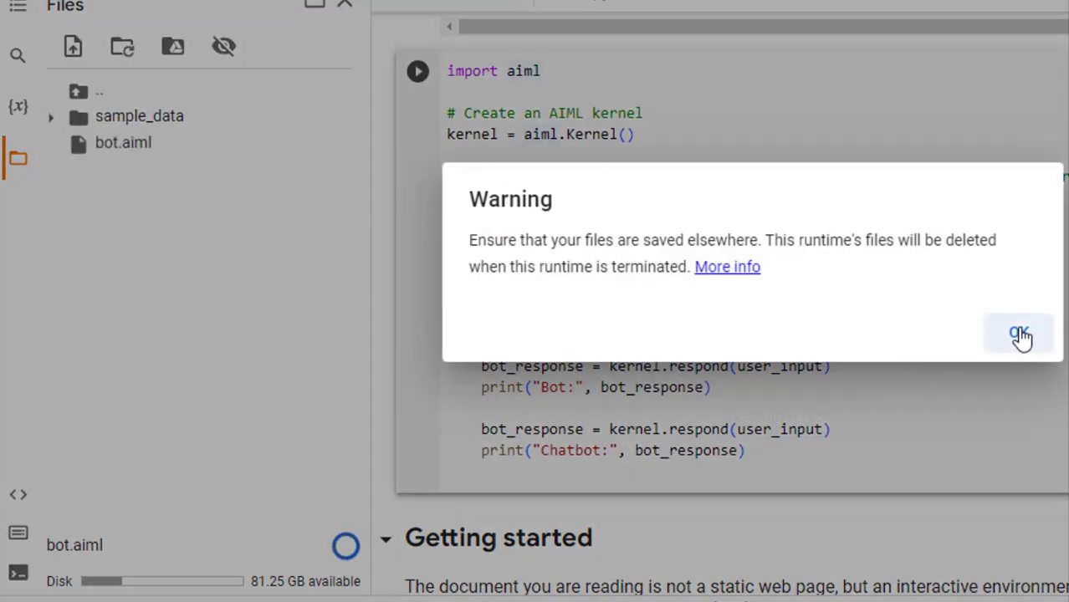
click(1019, 335)
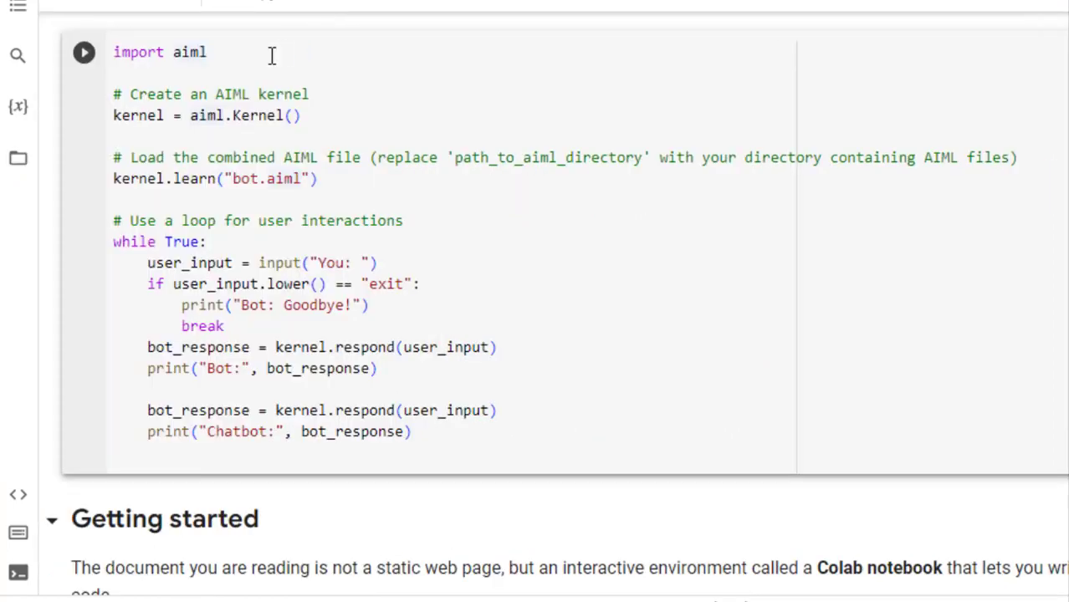
mouse_move(84, 52)
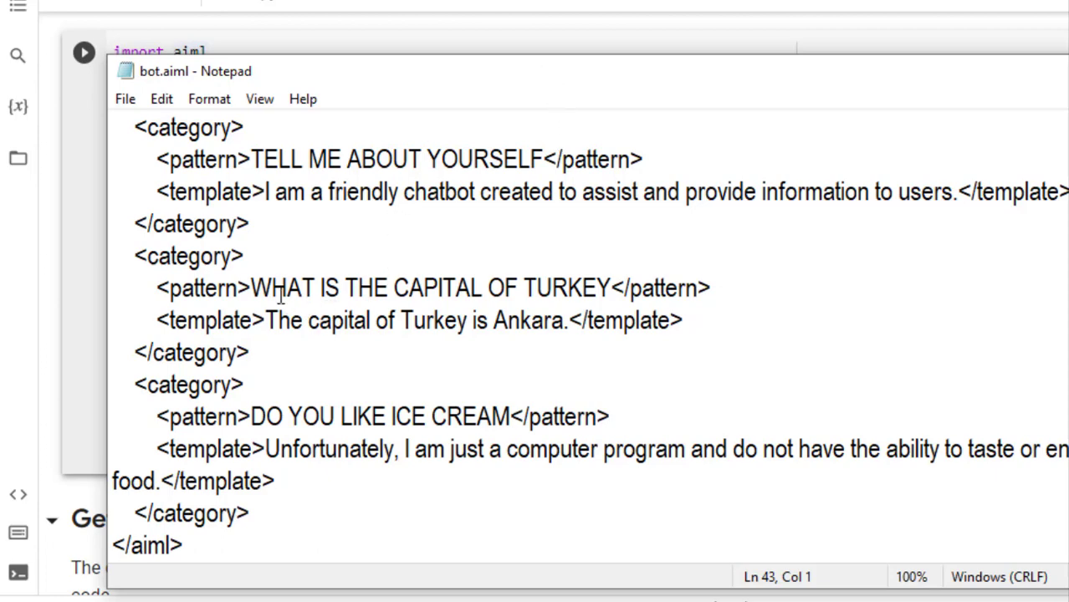
drag(251, 288, 610, 288)
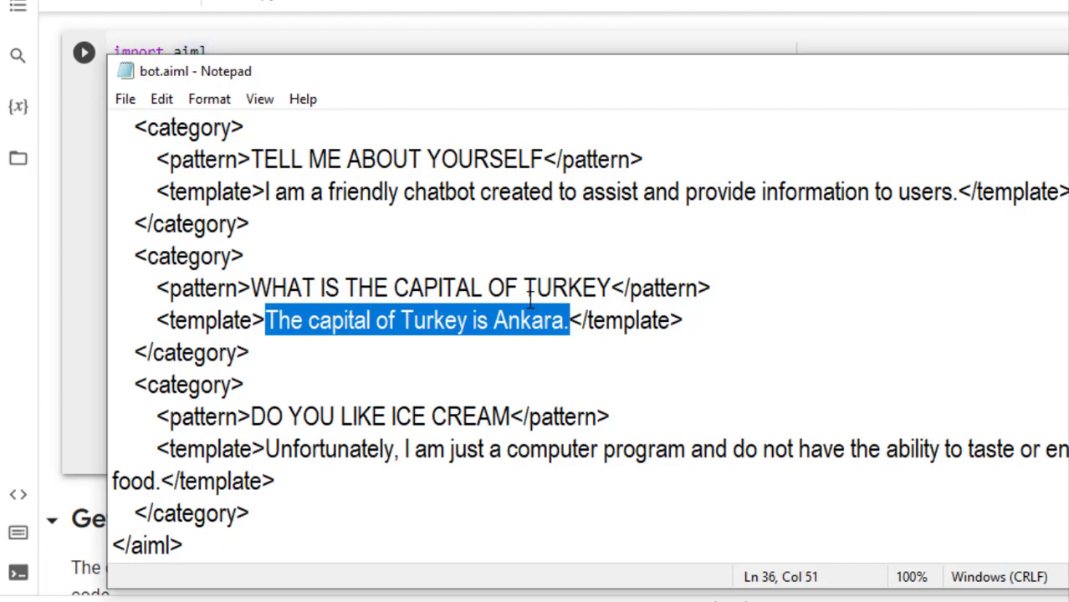
click(277, 287)
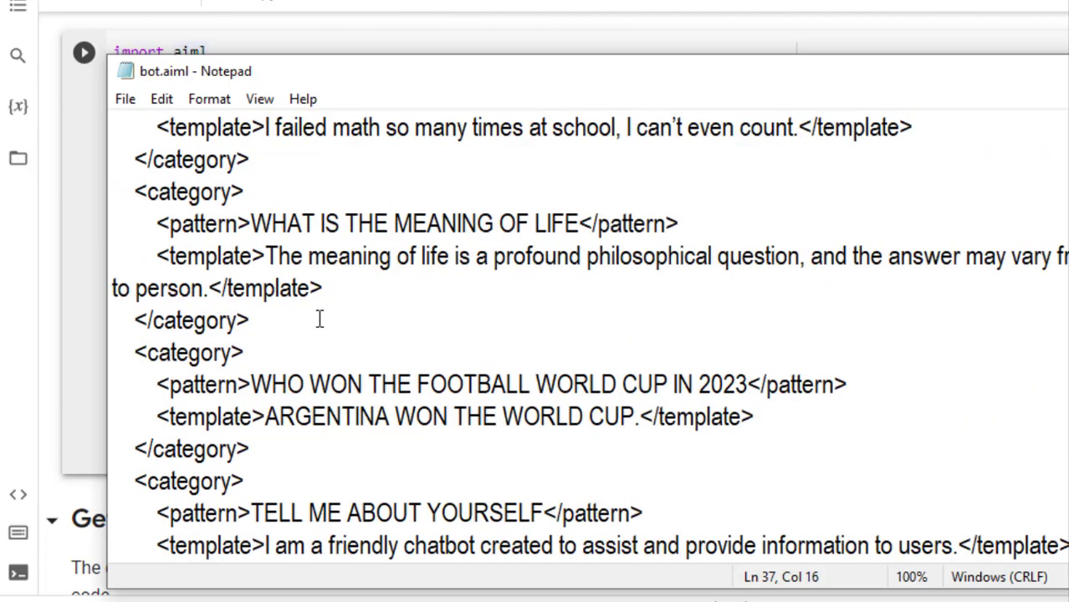
scroll(down, 3)
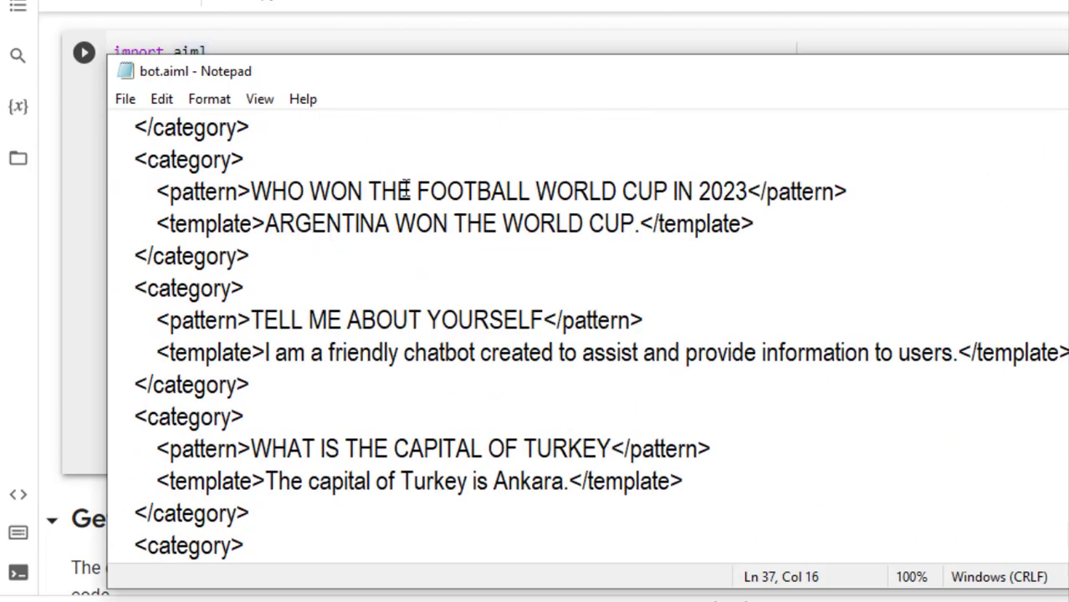
mouse_move(711, 198)
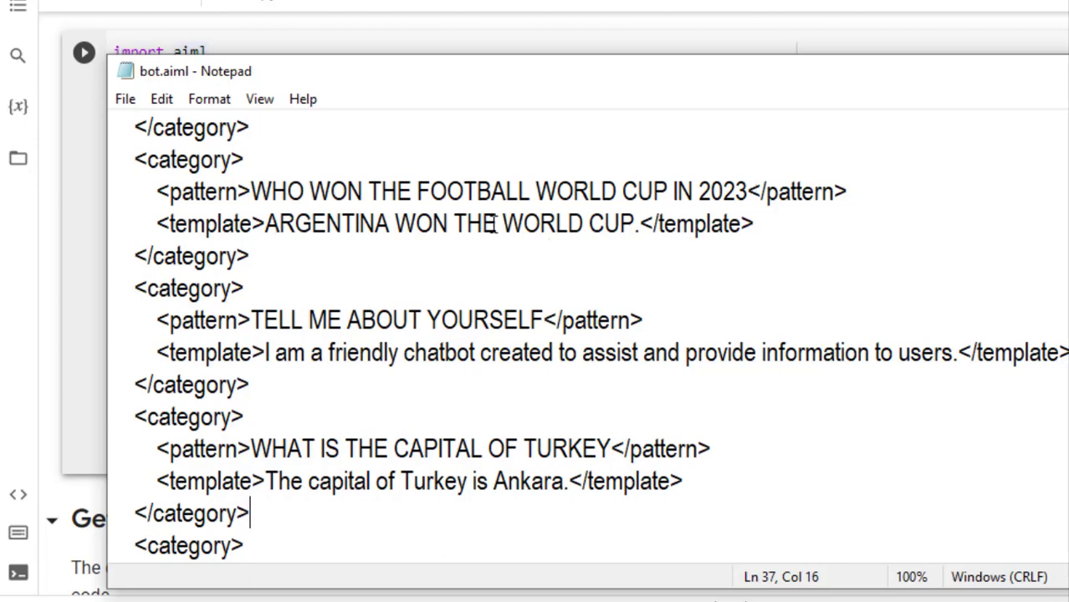
mouse_move(276, 192)
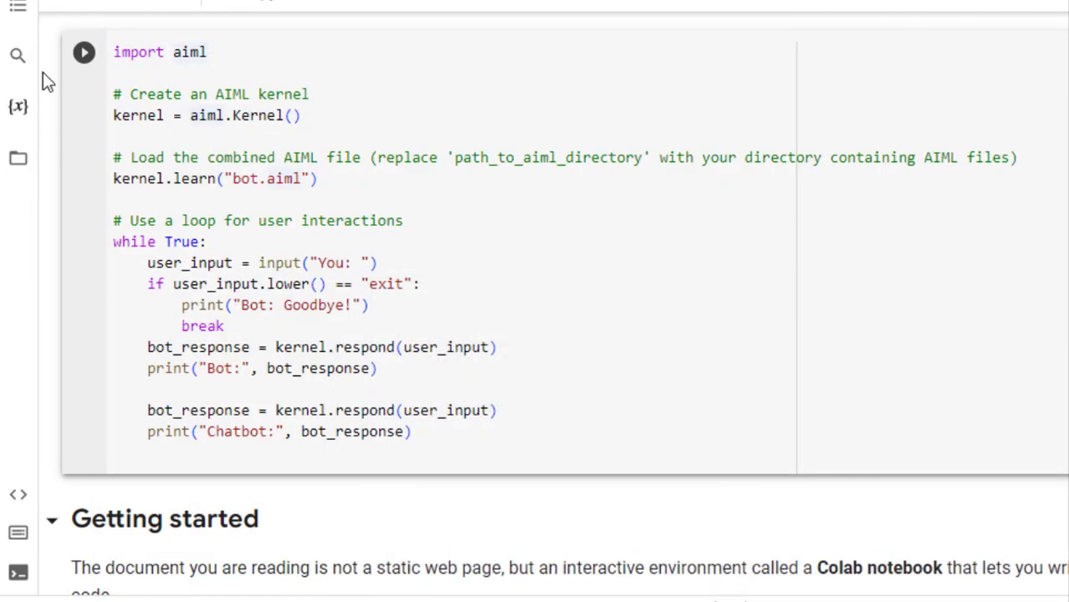
- Run the chatbot cell and greet it with 'hi', getting 'Hello there!'
click(84, 52)
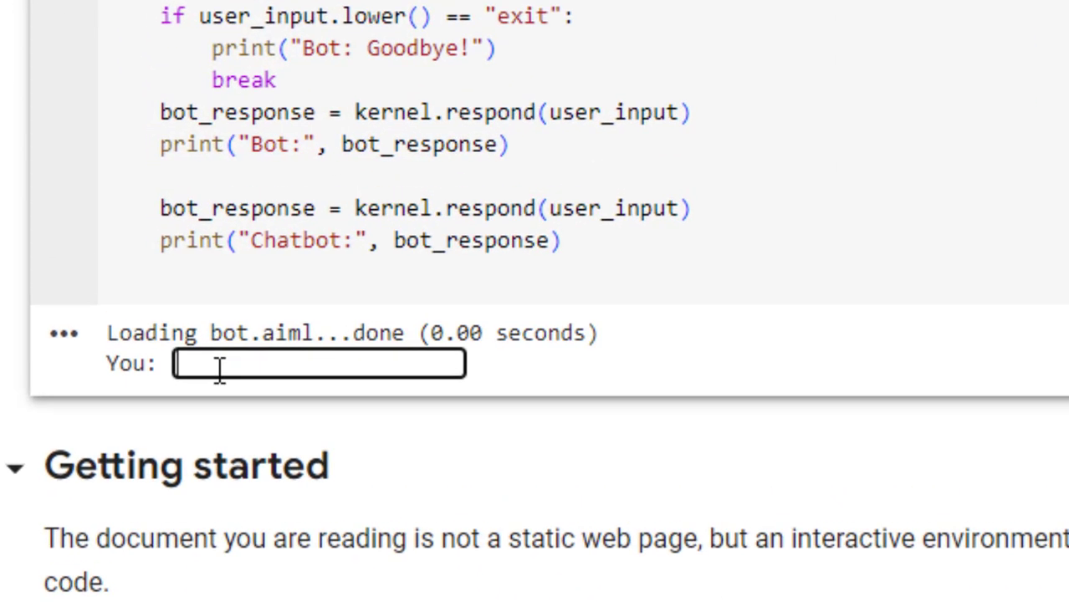
text(hi)
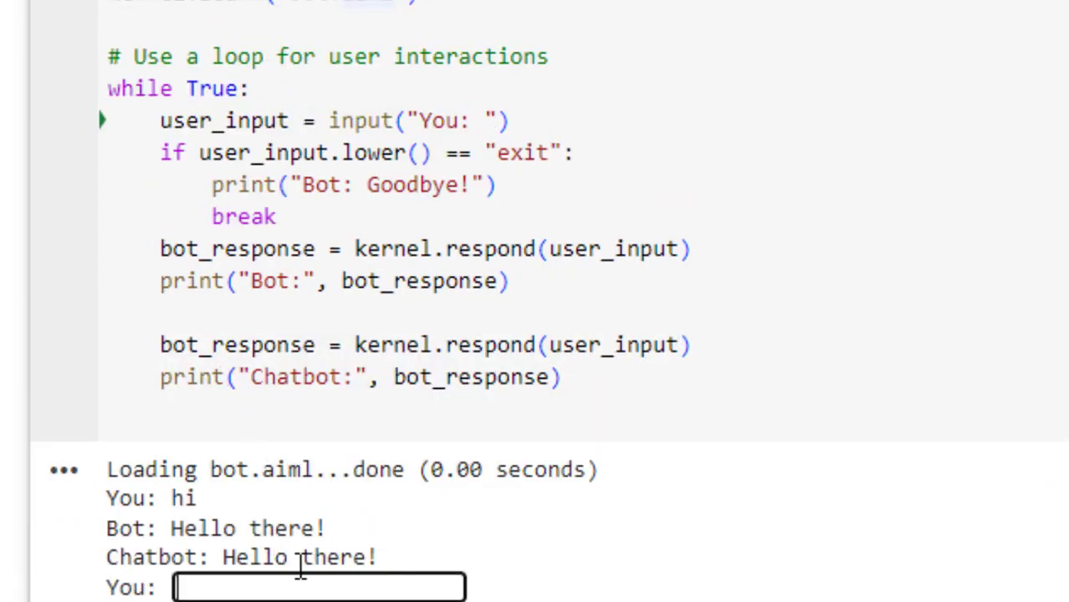
scroll(down, 3)
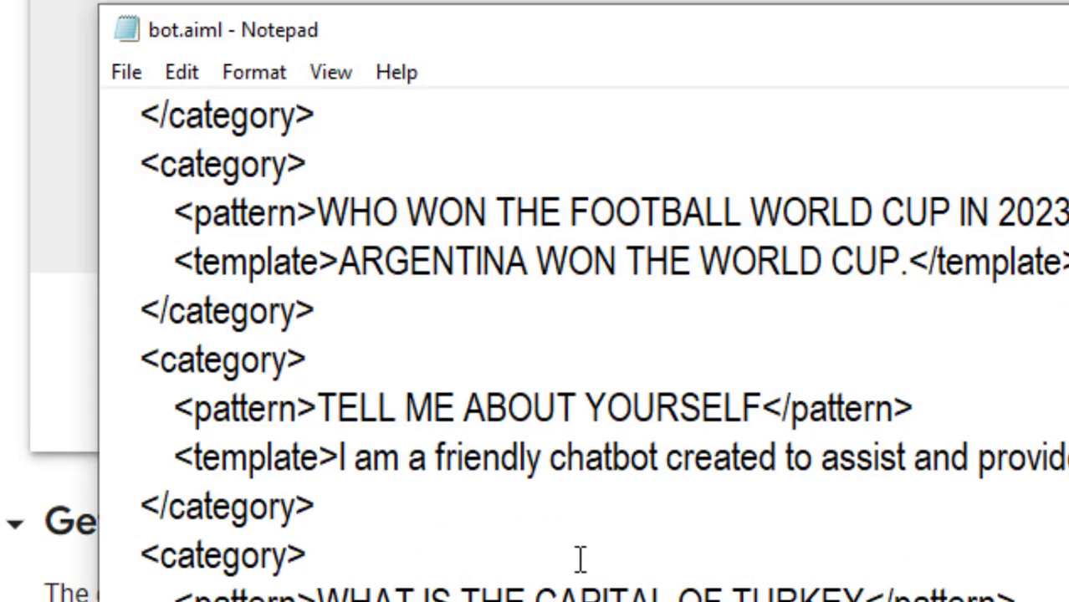
- Ask 'WHO WON THE FOOTBALL WORLD CUP IN 2023' and select the Turkey capital question
double_click(243, 211)
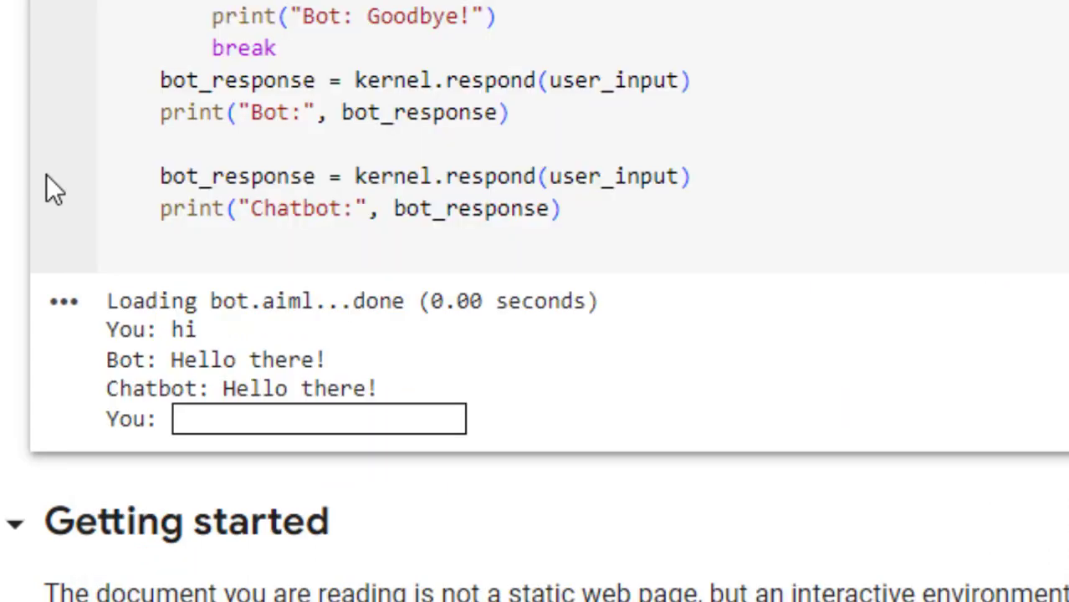
click(318, 418)
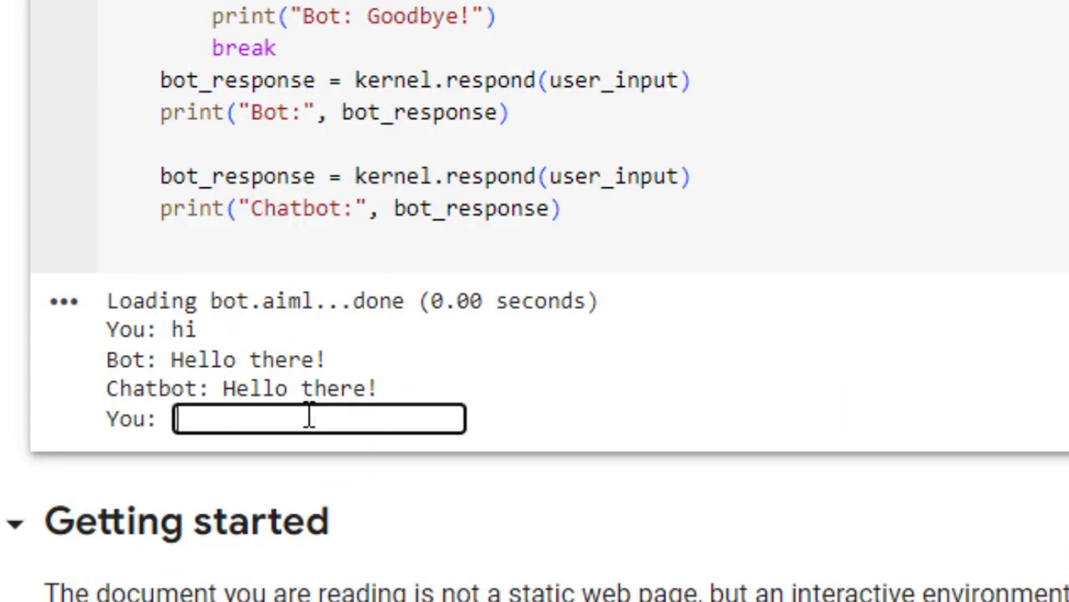
text(WHO WON THE FOOTBALL WORLD CUP IN 2023)
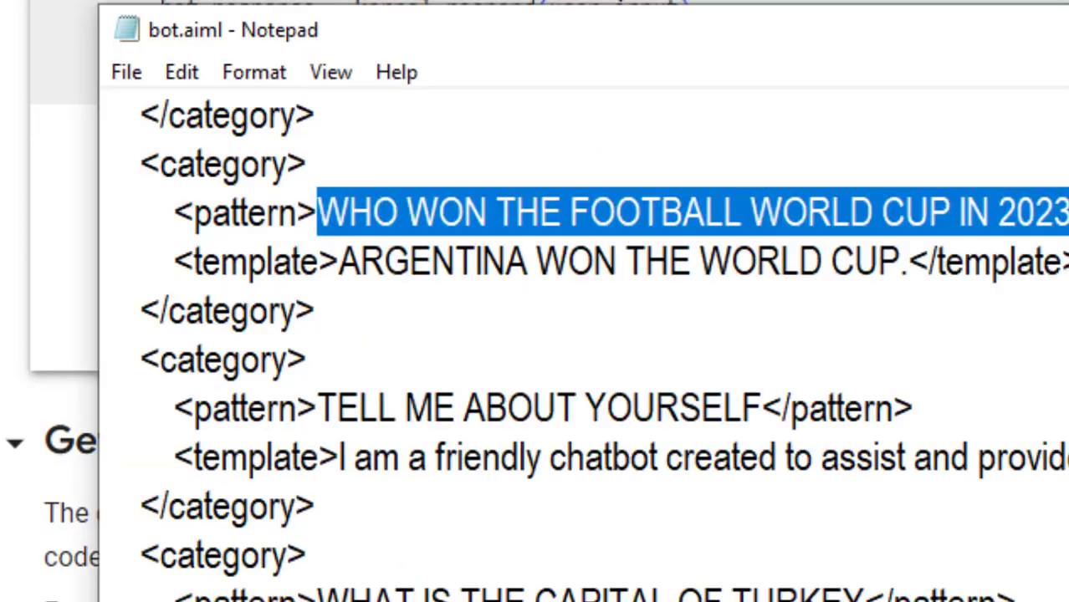
scroll(down, 3)
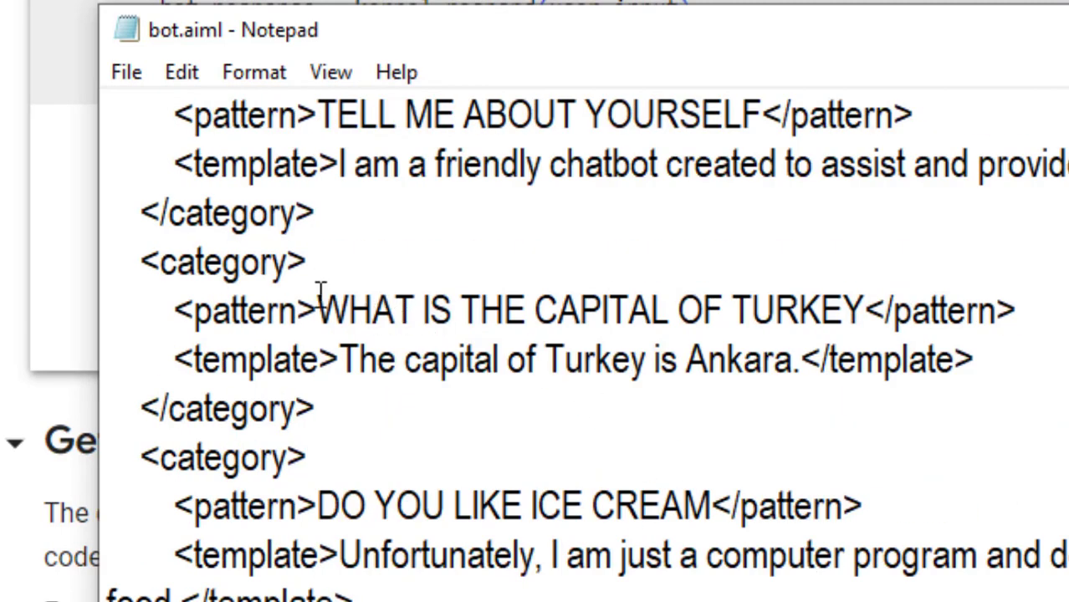
drag(318, 310, 865, 309)
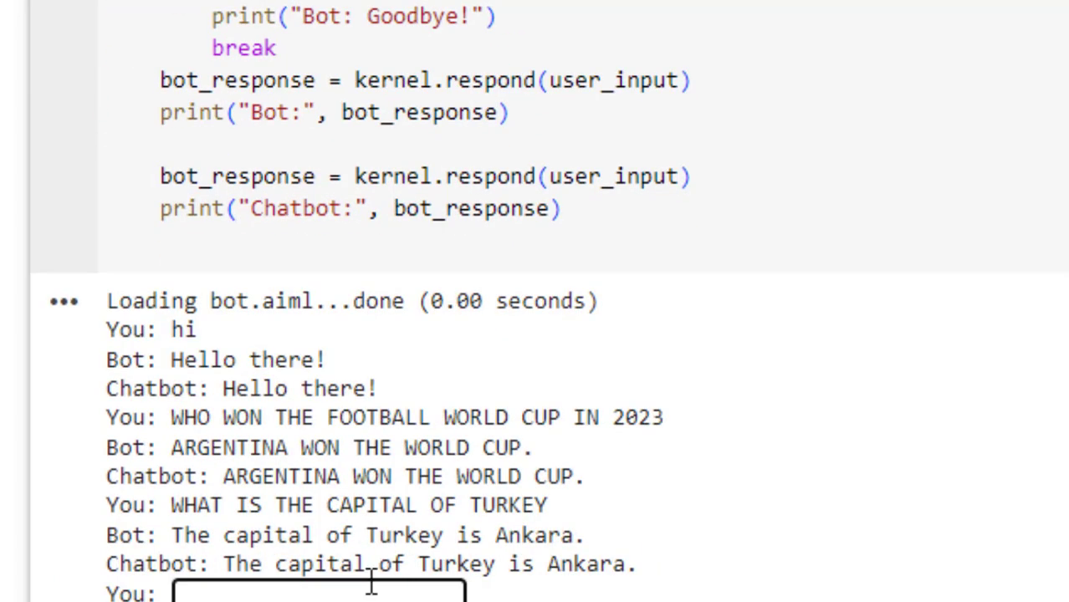
- Enter exit in the You: box to break the chatbot loop
scroll(down, 3)
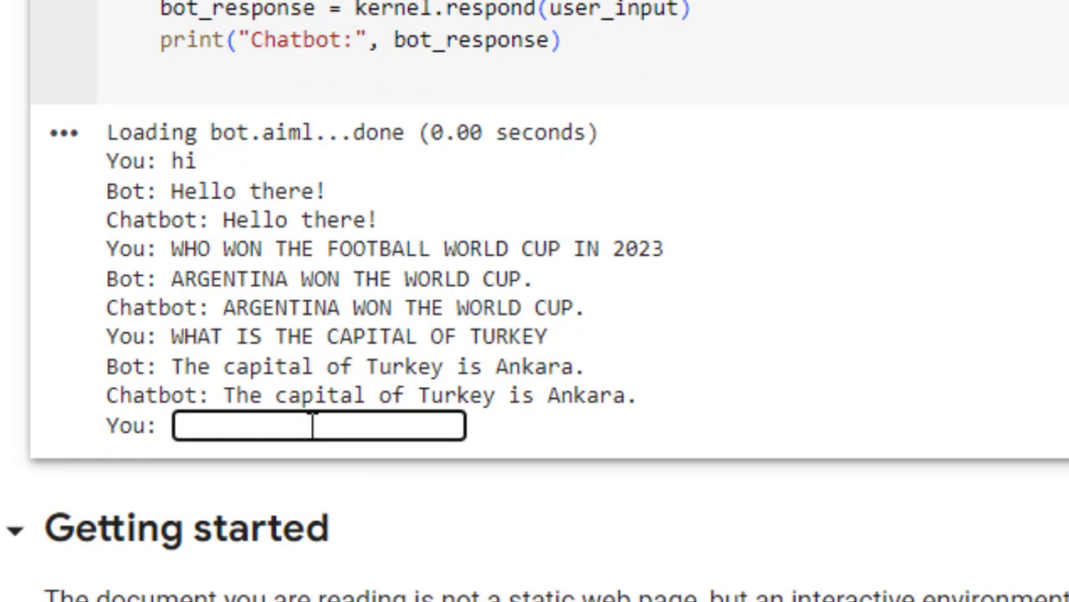
text(ex)
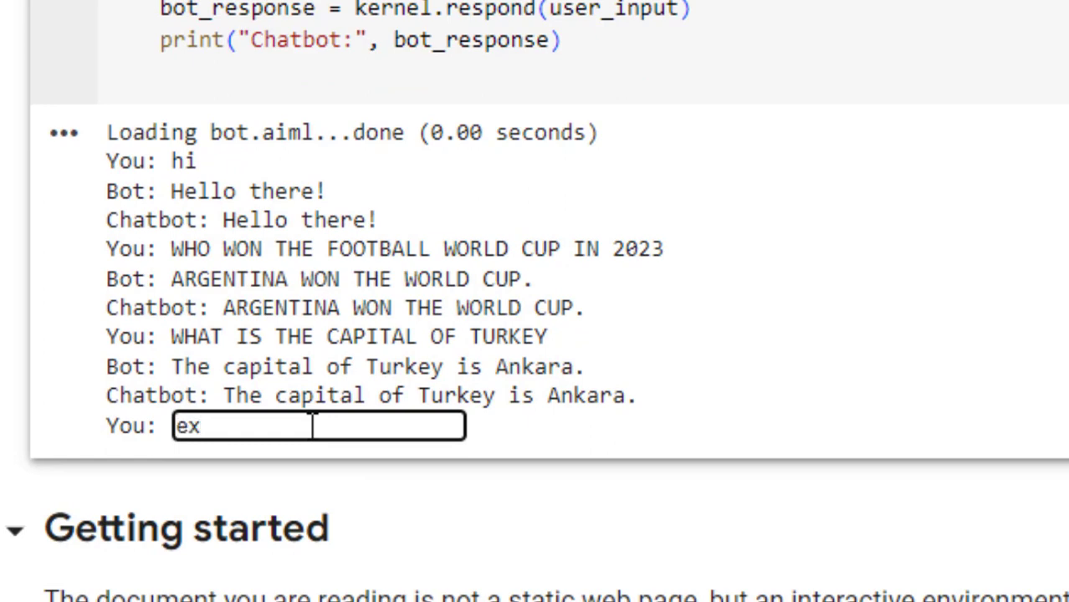
scroll(down, 3)
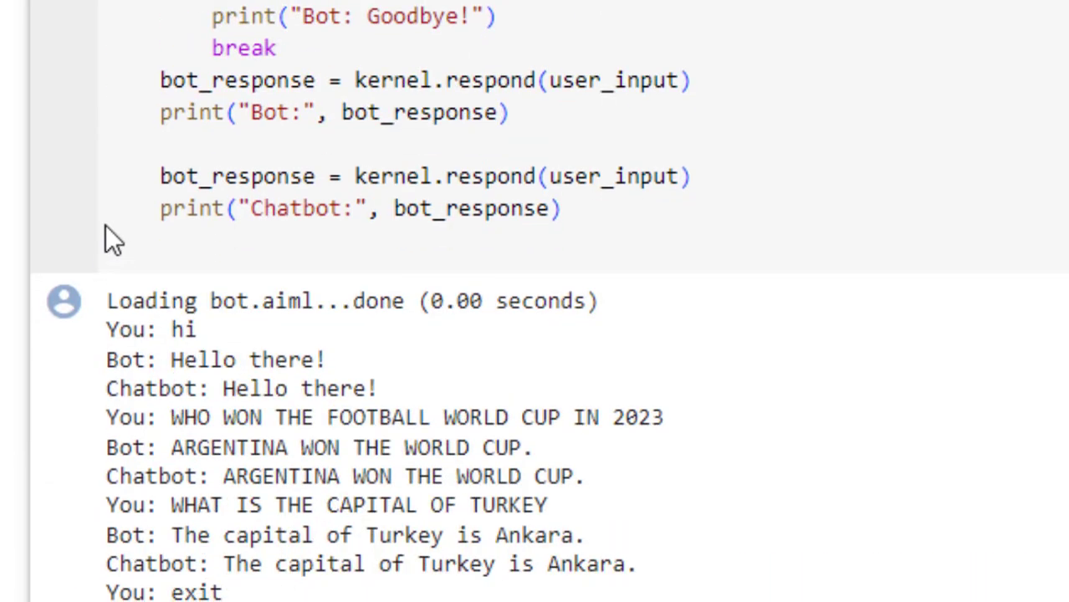
mouse_move(291, 69)
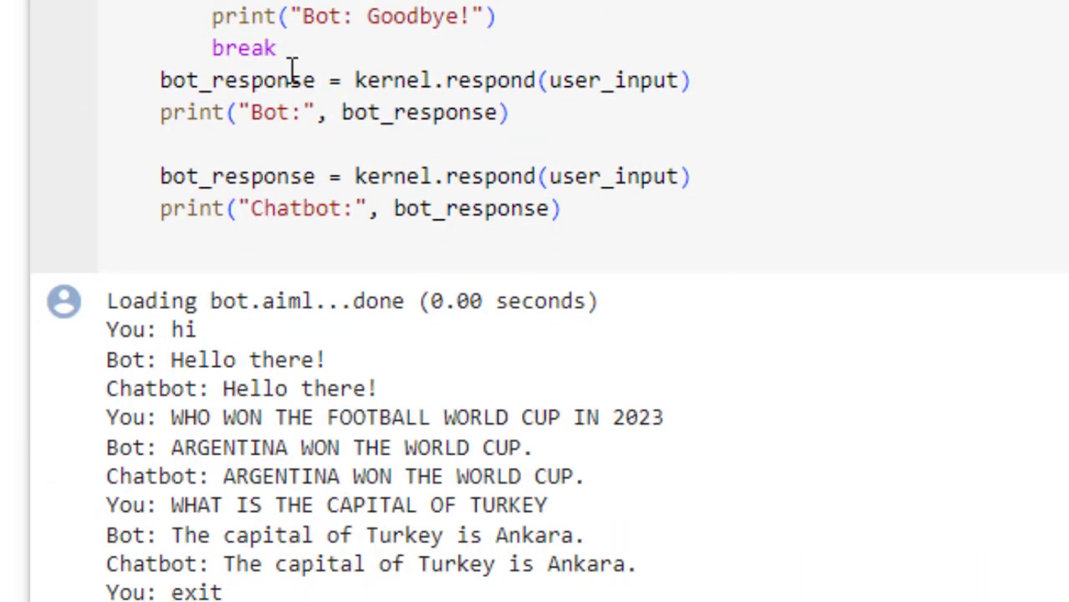